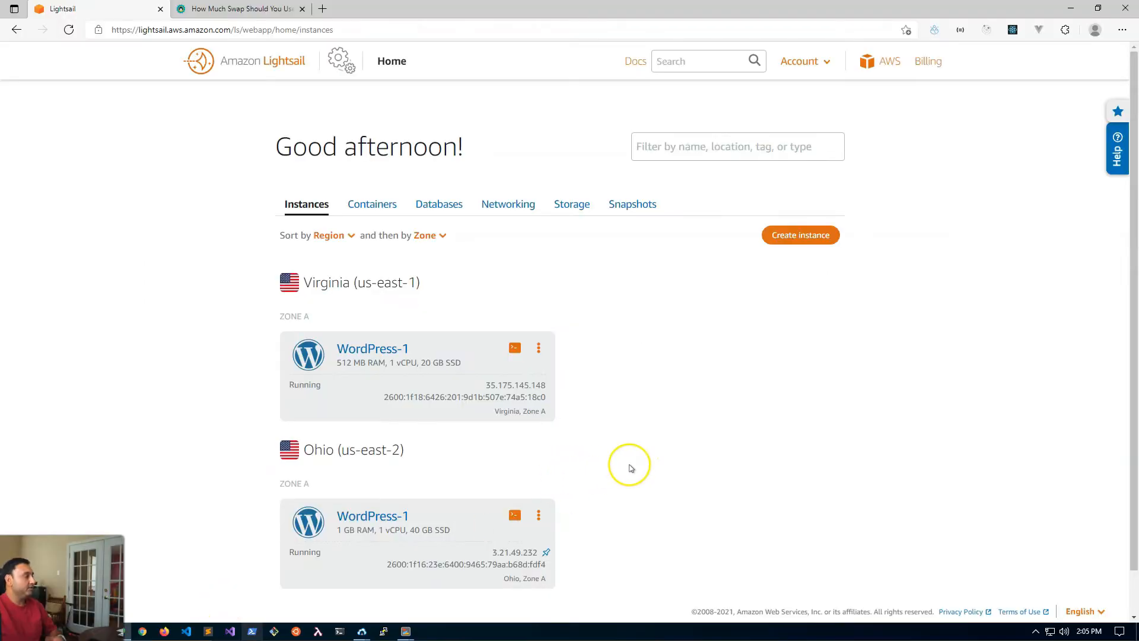
mouse_move(568, 465)
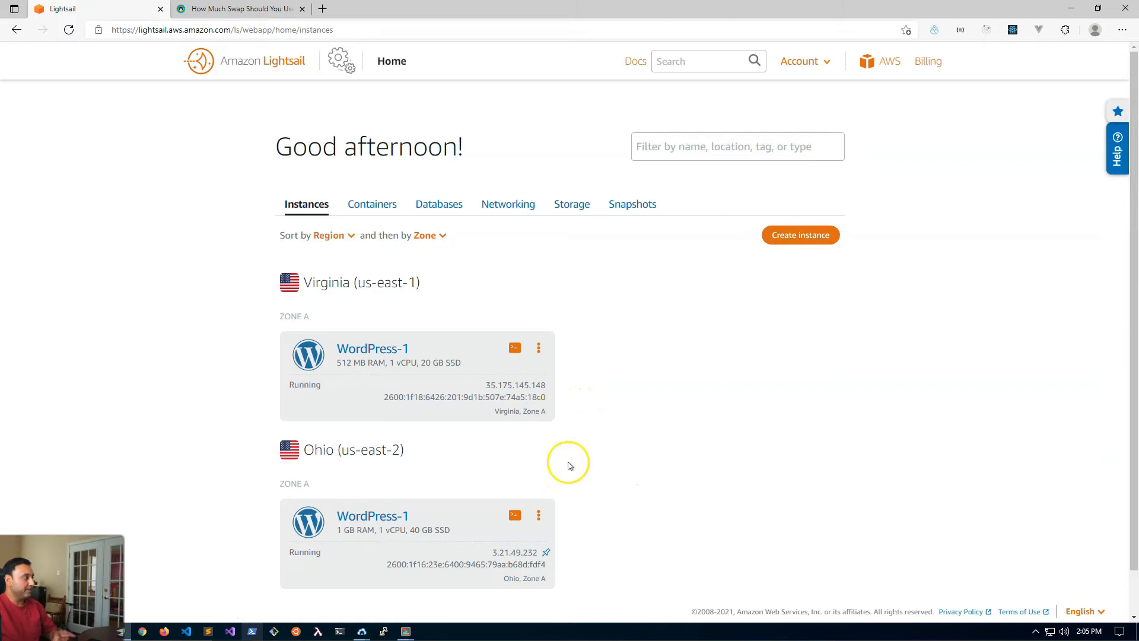
mouse_move(400, 471)
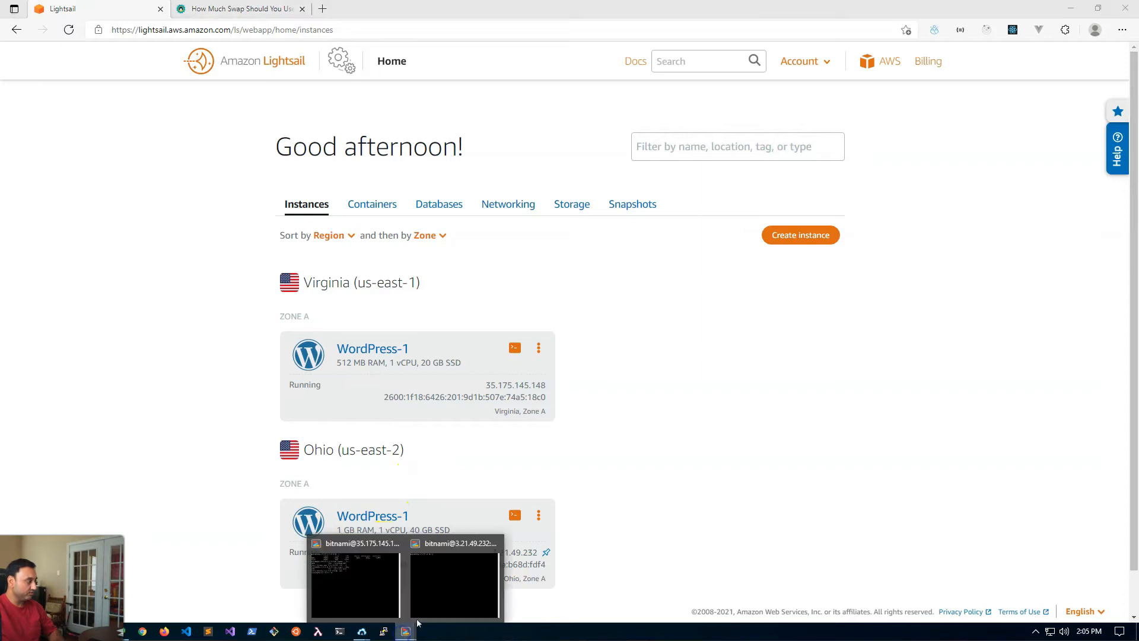
- Check memory on the Ohio server with free, confirming 0B swap configured
click(453, 585)
text(sudo swapon --show)
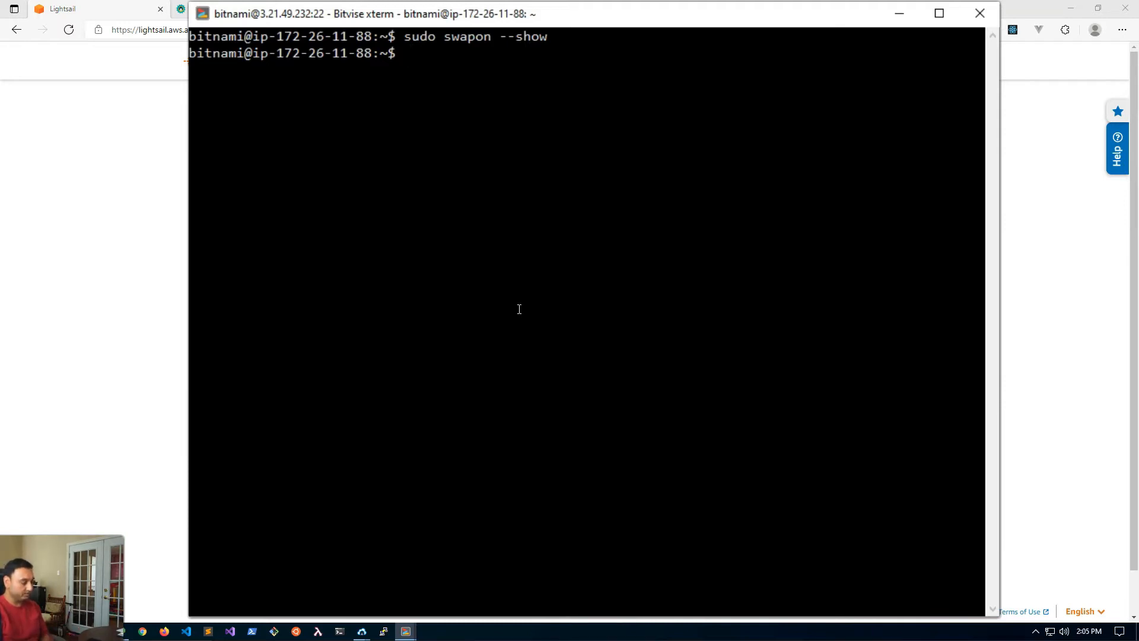
text(free -h)
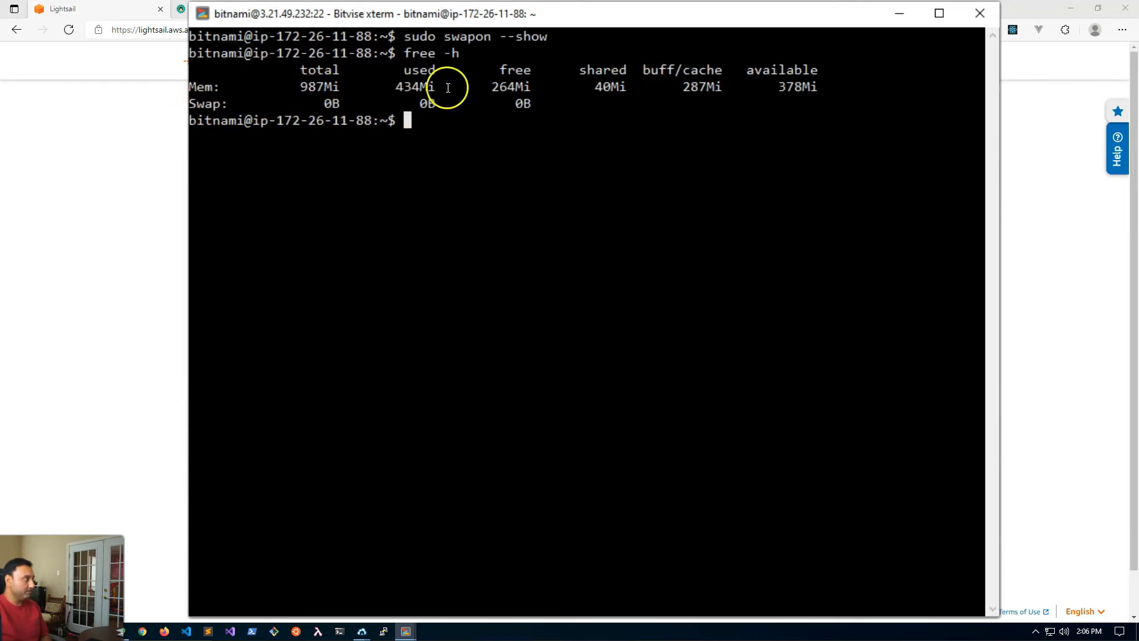
mouse_move(377, 102)
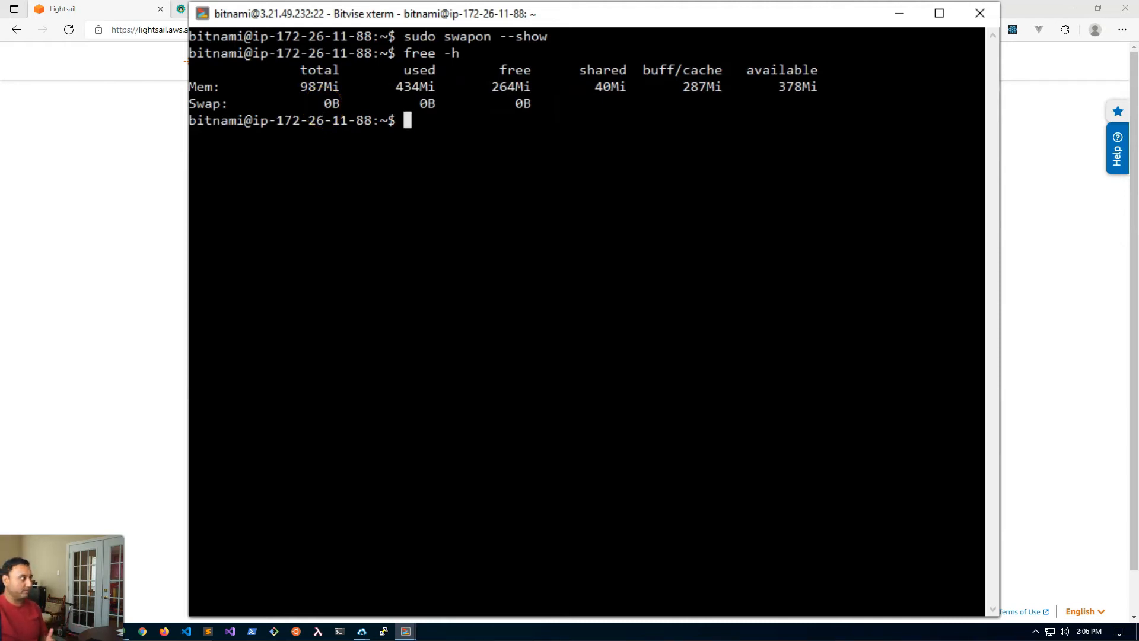
mouse_move(820, 174)
text(sudo swapon --show)
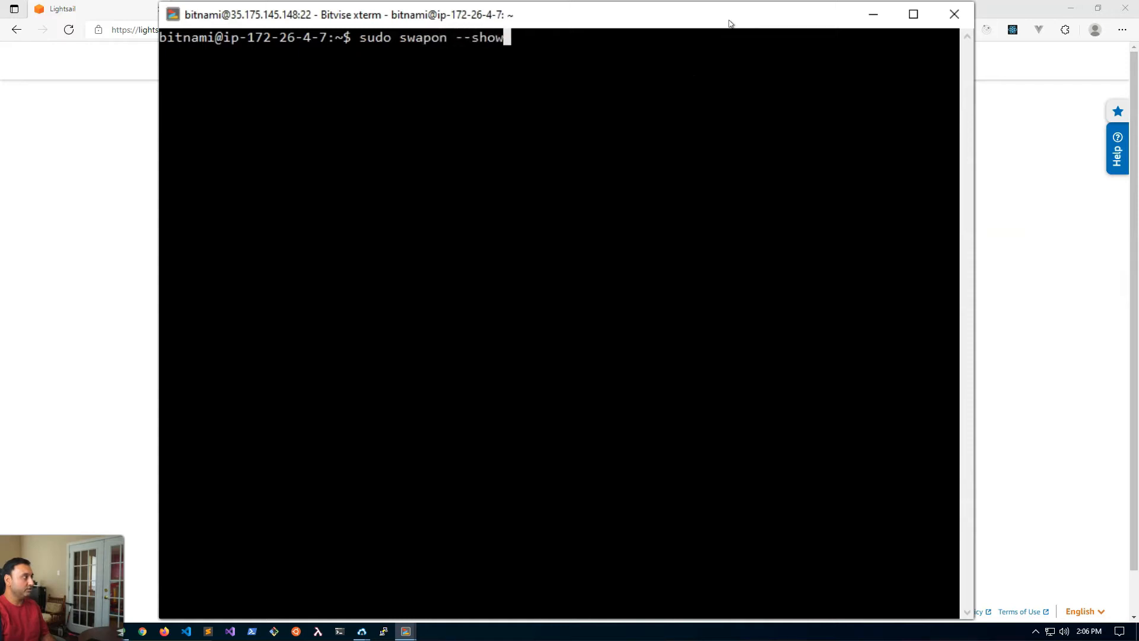
- Check the Virginia server's swap status and memory with swapon --show and free -h
key(Enter)
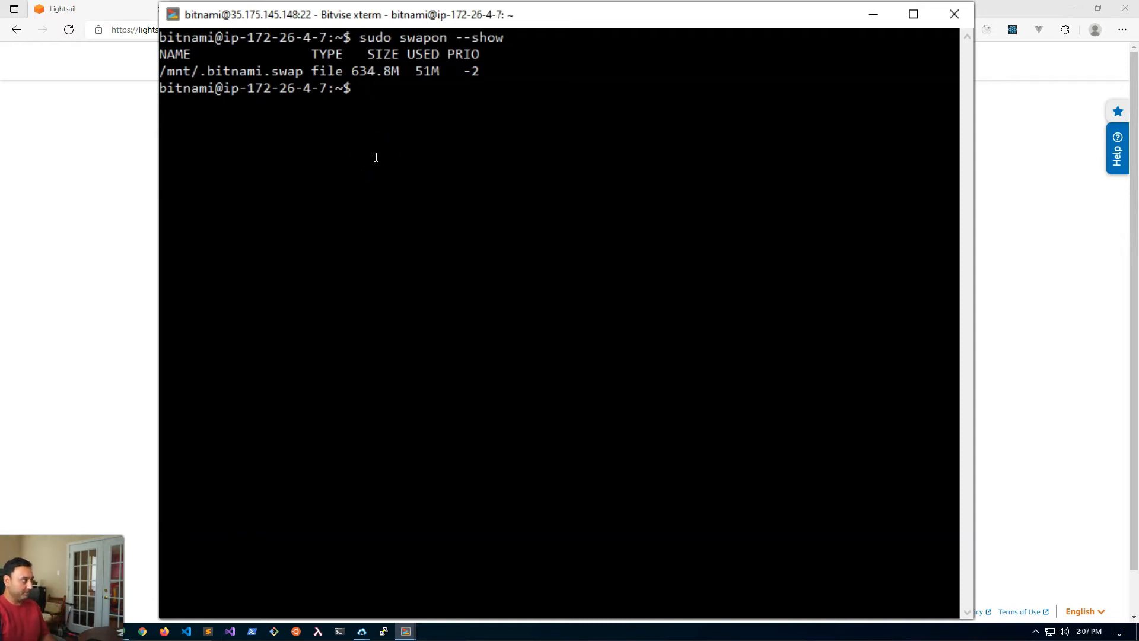
text(free -h)
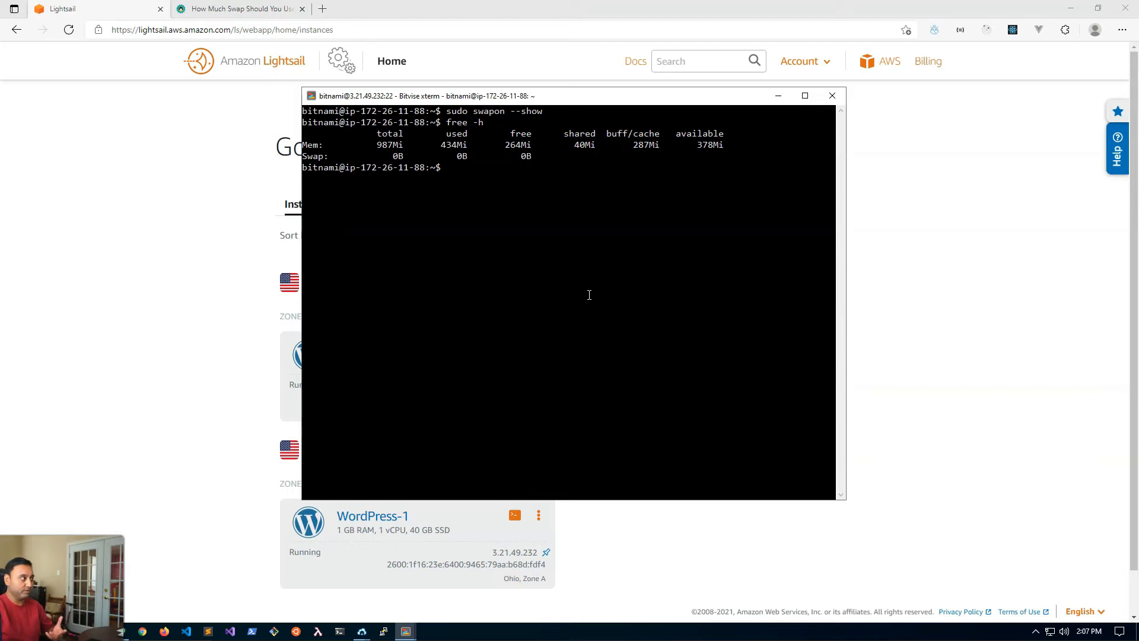
mouse_move(649, 284)
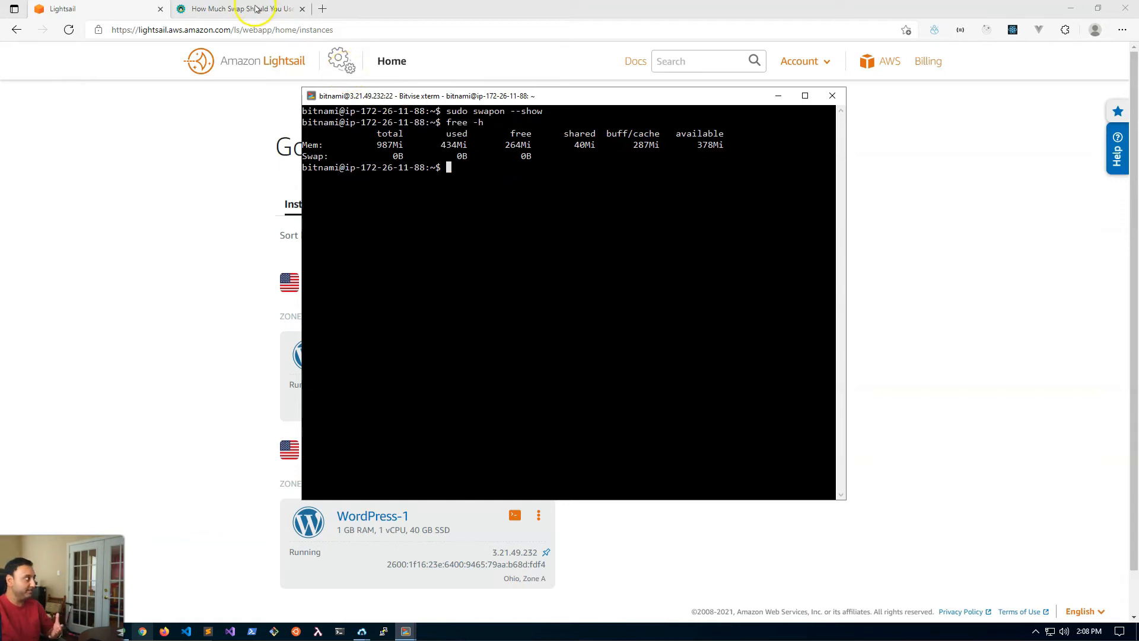
- Bring up the It's FOSS article's swap size recommendation table
click(237, 9)
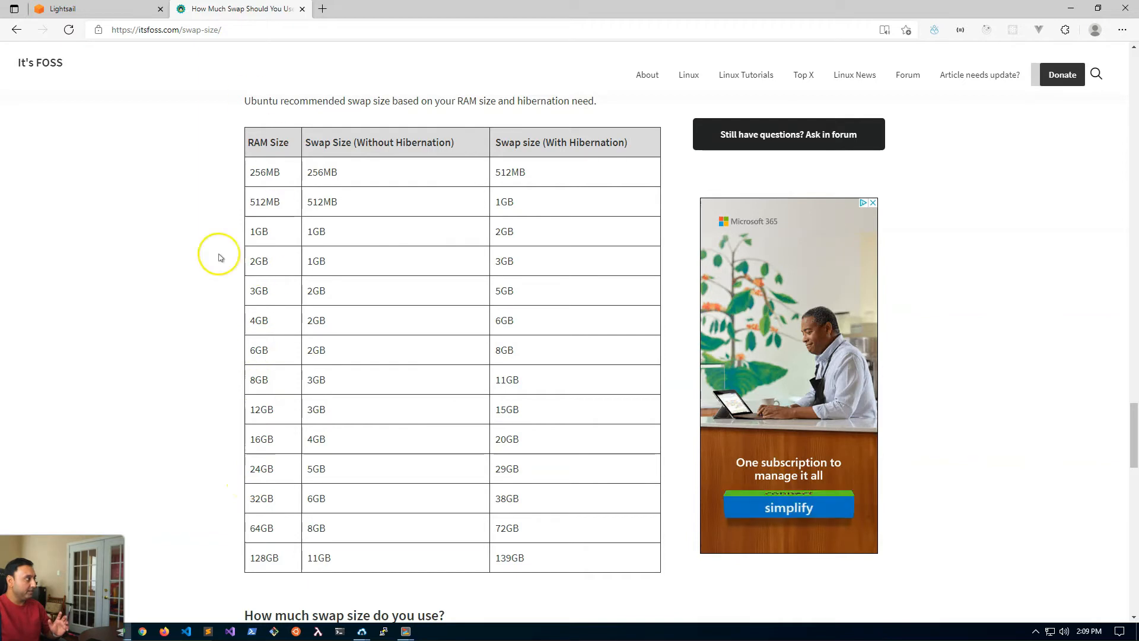
mouse_move(225, 361)
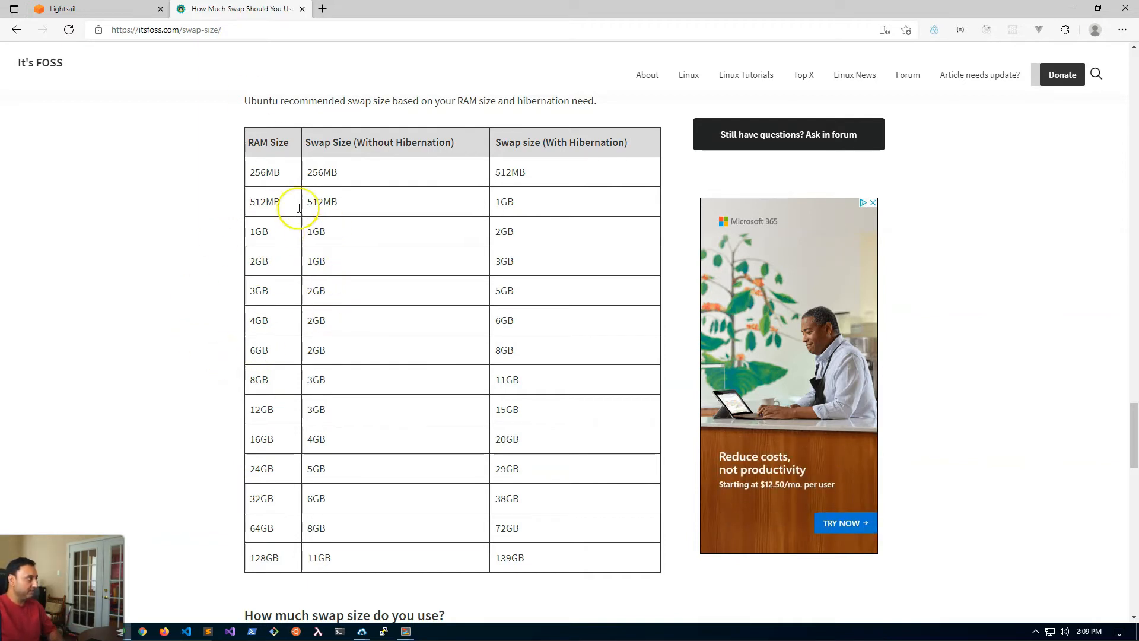
mouse_move(260, 211)
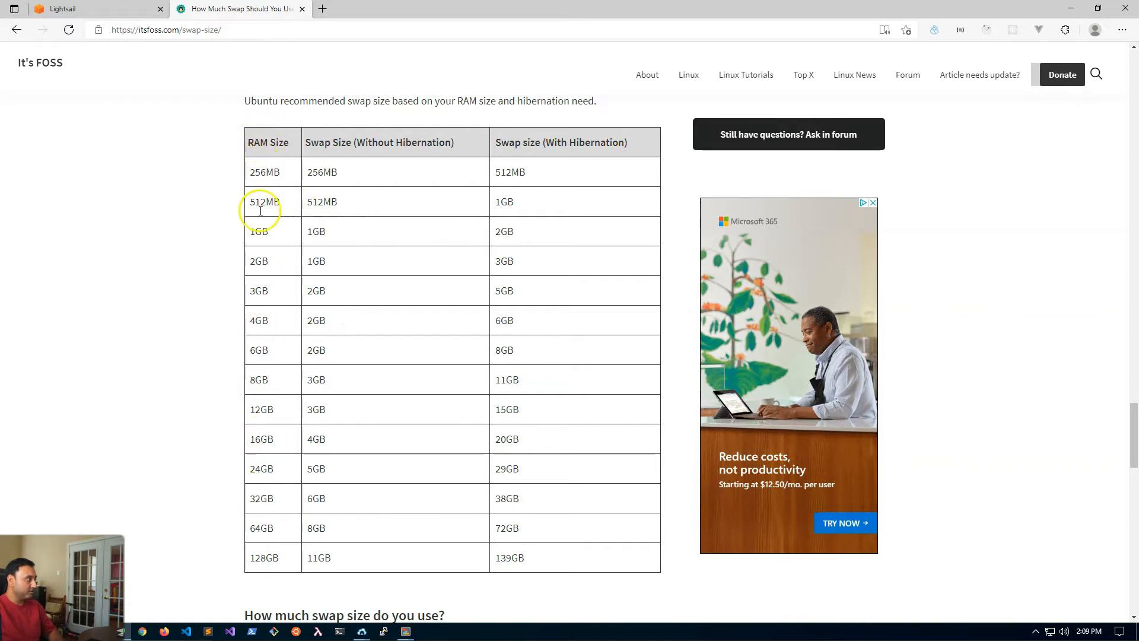
mouse_move(256, 283)
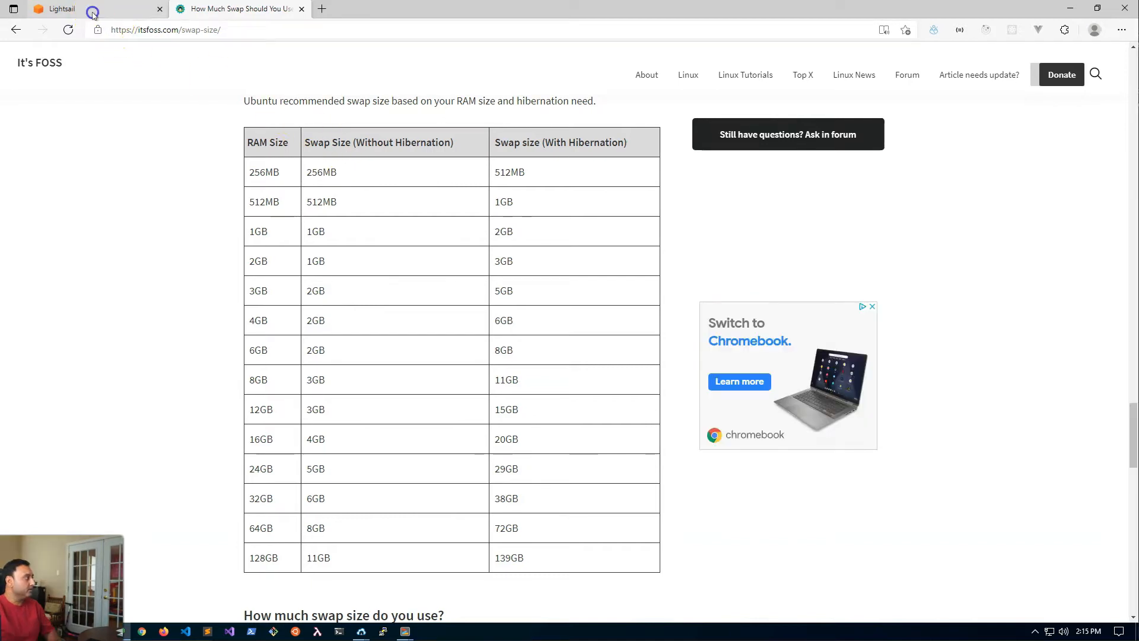
- Compare the Lightsail 1 GB Ohio instance against the It's FOSS swap size table
click(58, 8)
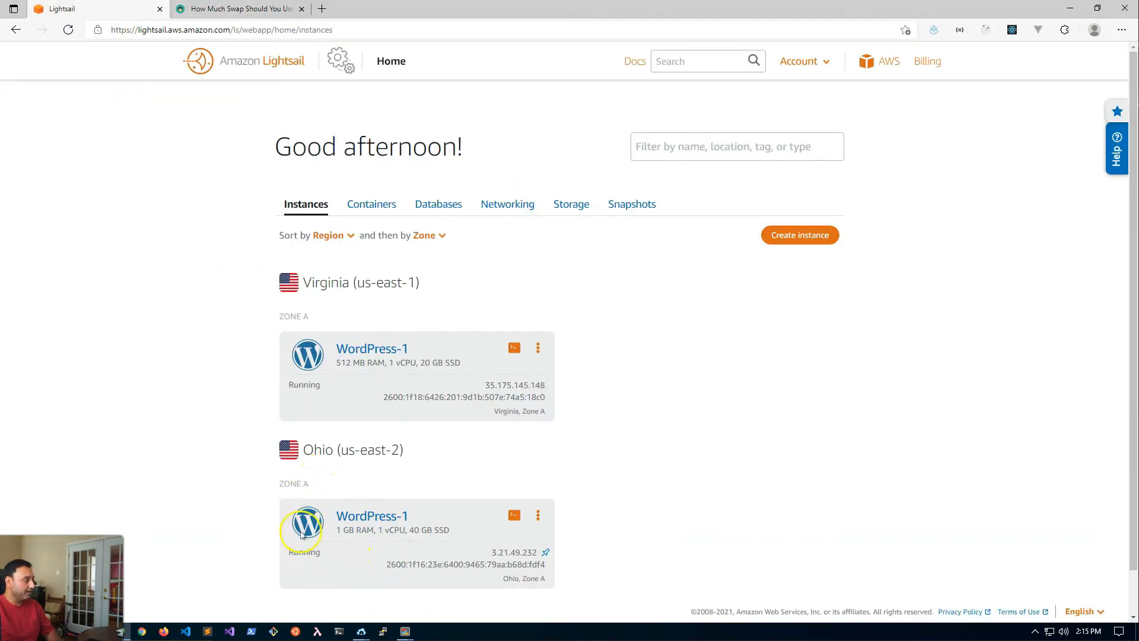
mouse_move(354, 529)
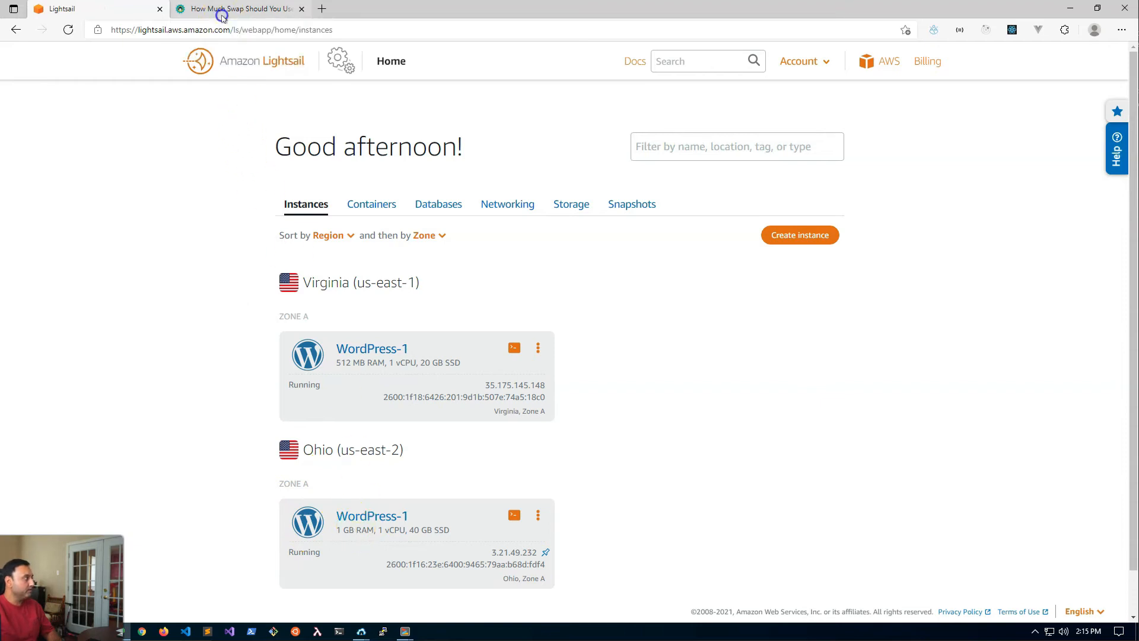
click(238, 8)
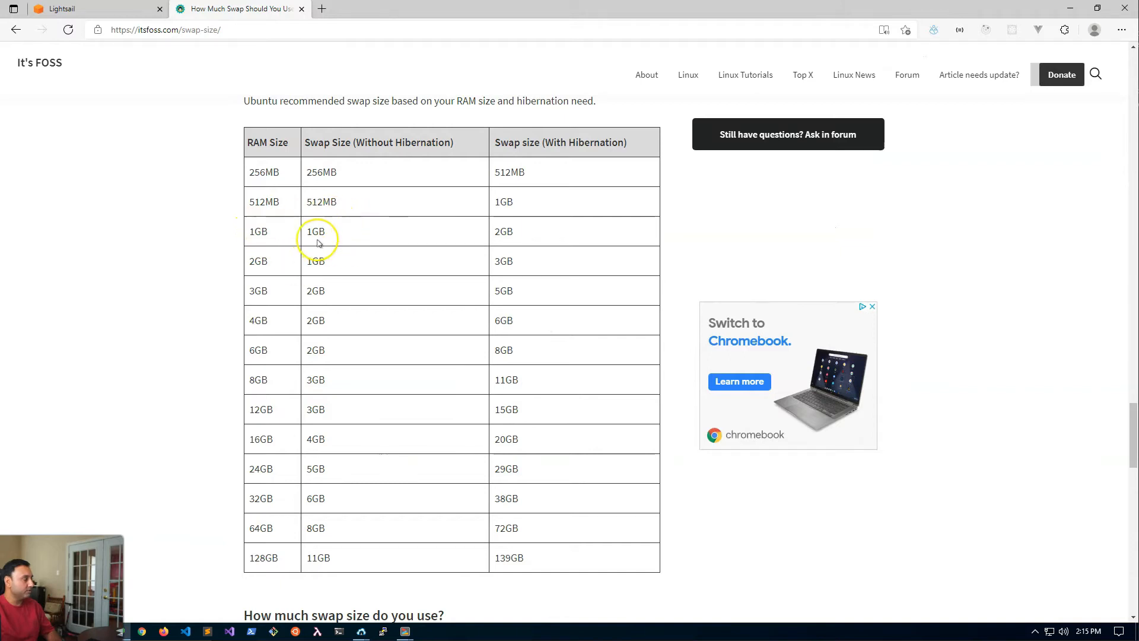
mouse_move(354, 281)
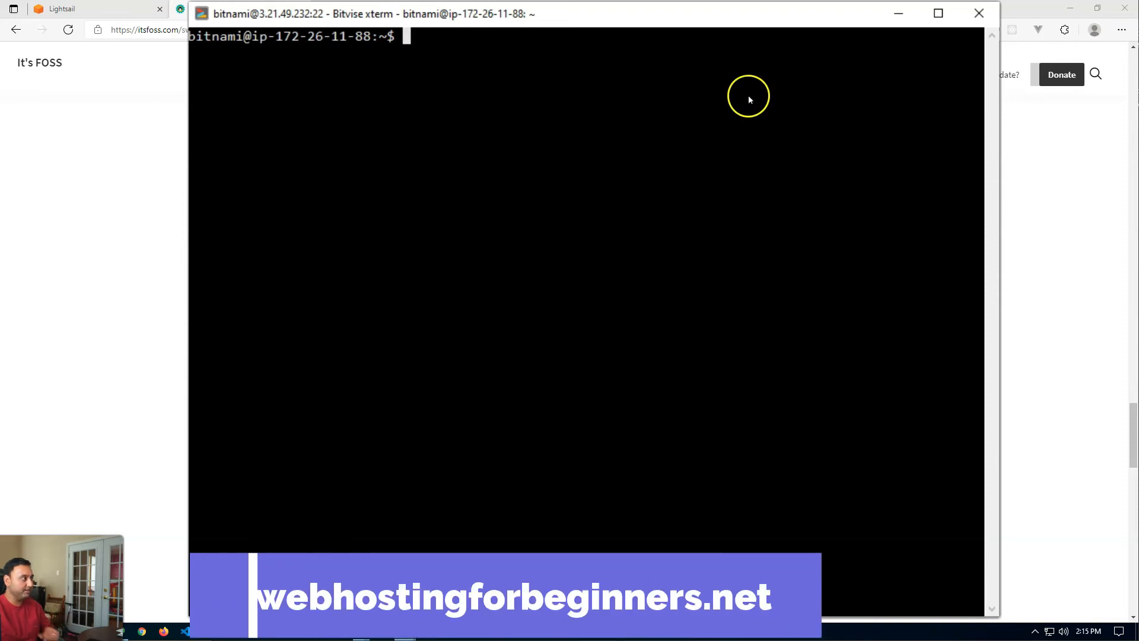
- Allocate a 1G /swapfile with fallocate and list it to verify its size
text(sudo fallocate -l 1G /swapfile)
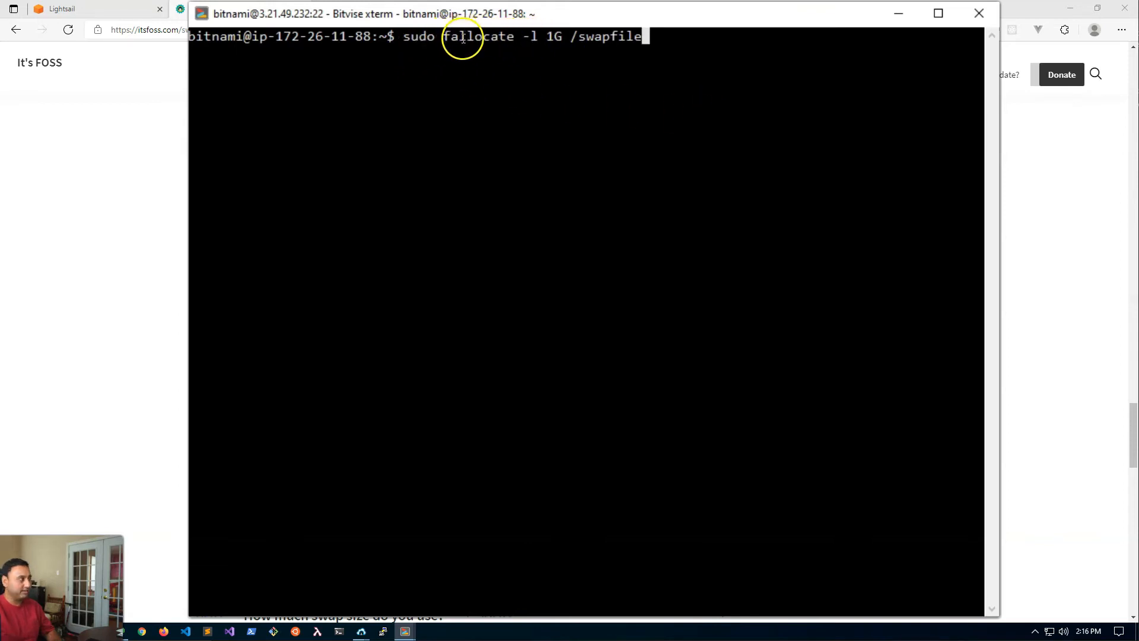
mouse_move(478, 59)
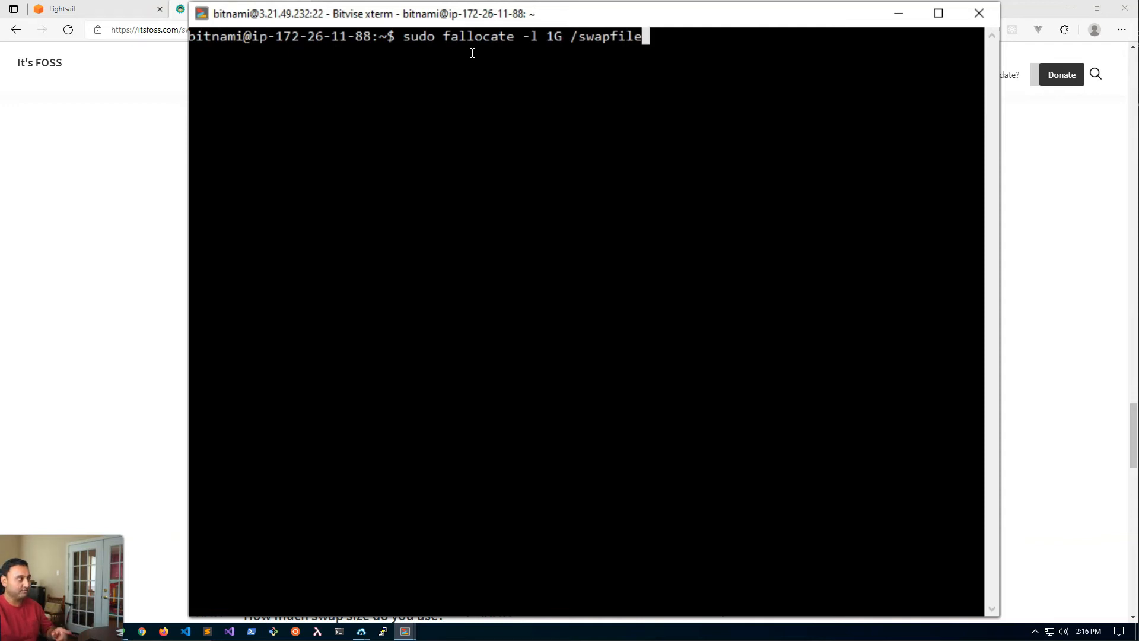
mouse_move(442, 40)
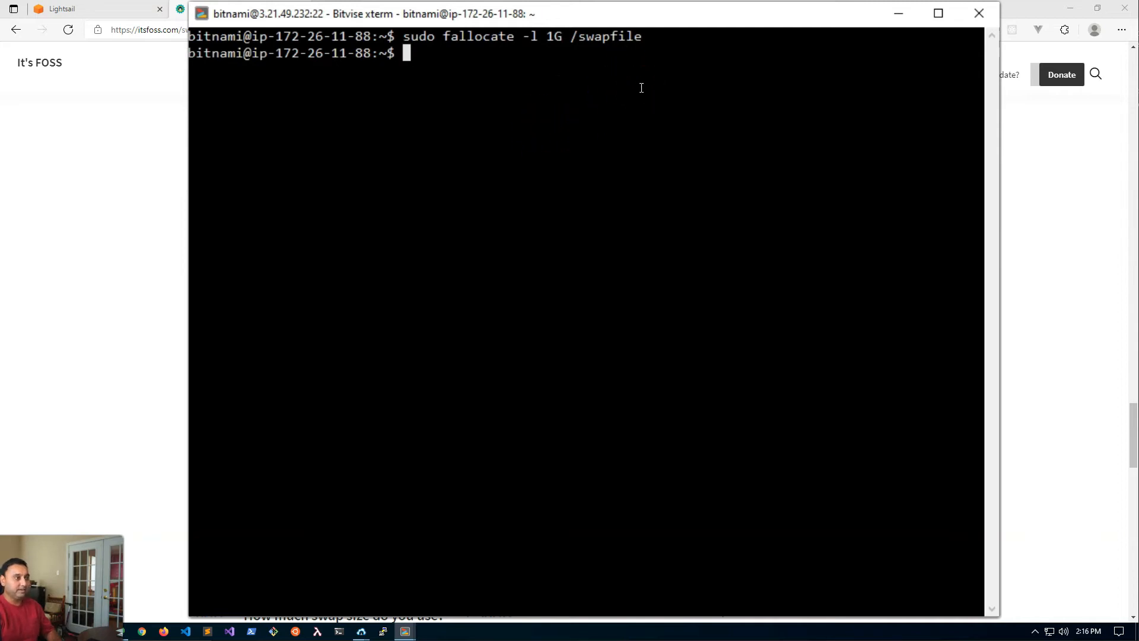
text(ls -lh)
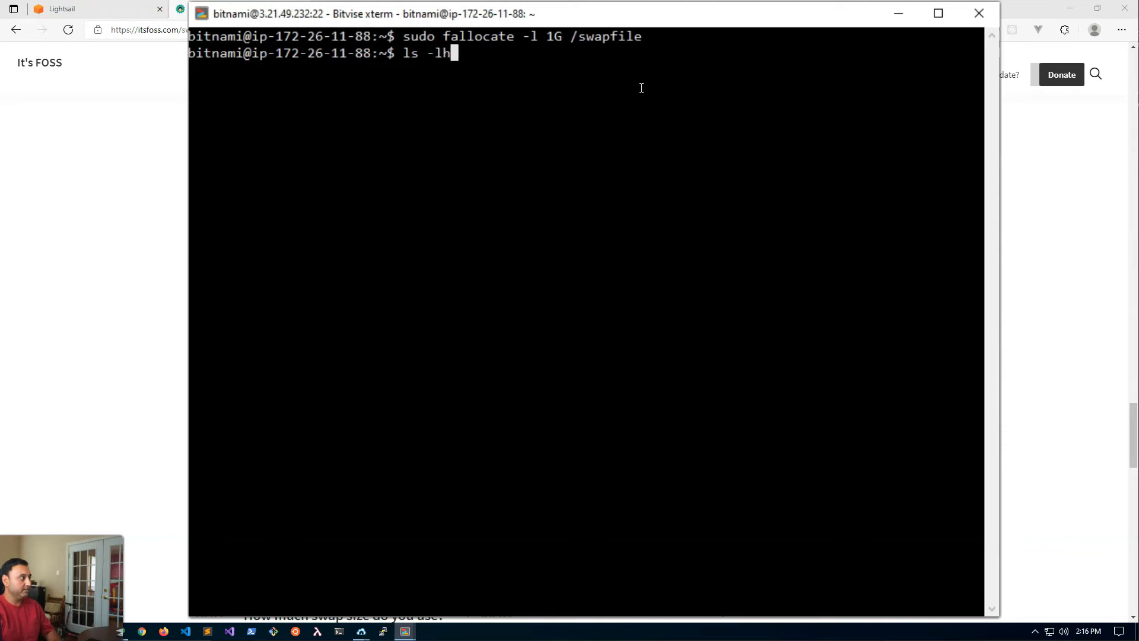
text(/swapfile)
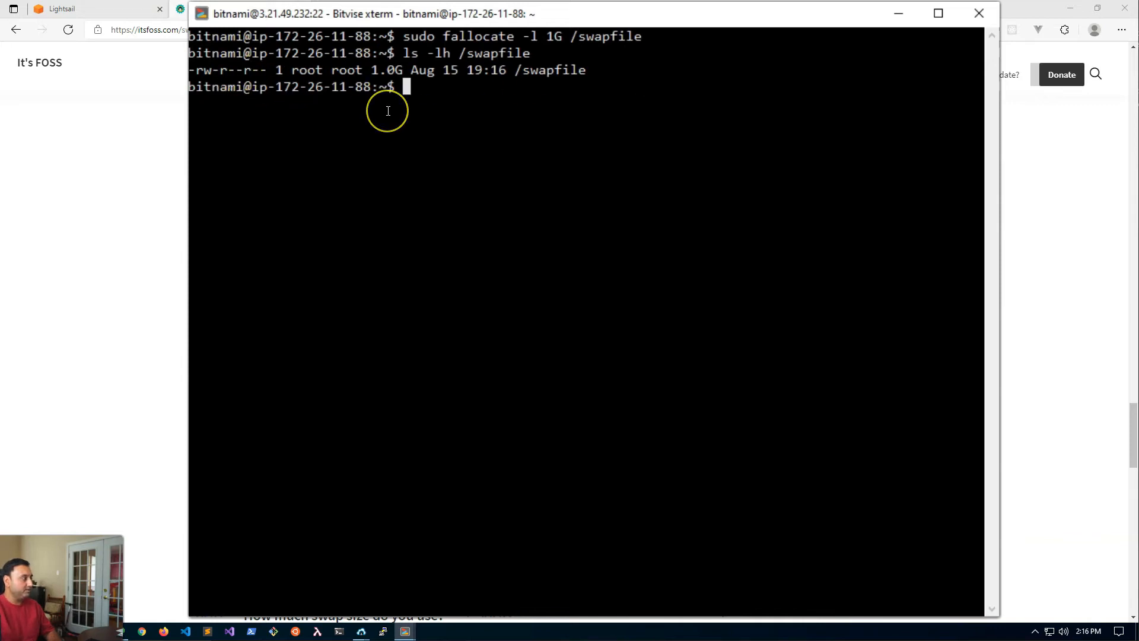
mouse_move(387, 111)
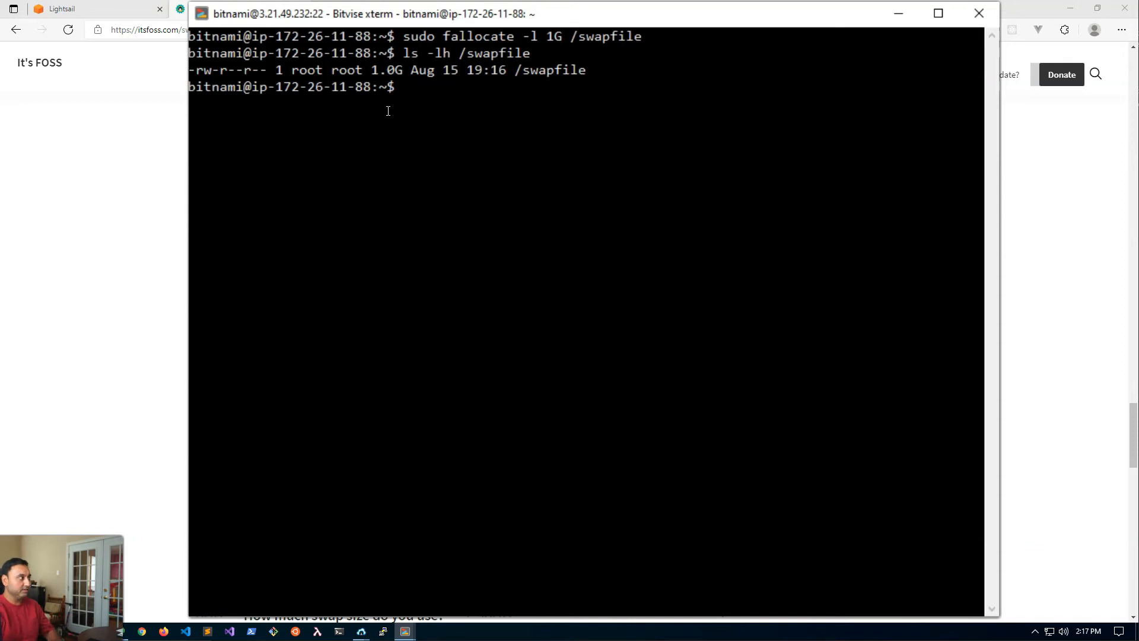
- Restrict /swapfile to chmod 600 and list it to confirm the permissions
text(sudo)
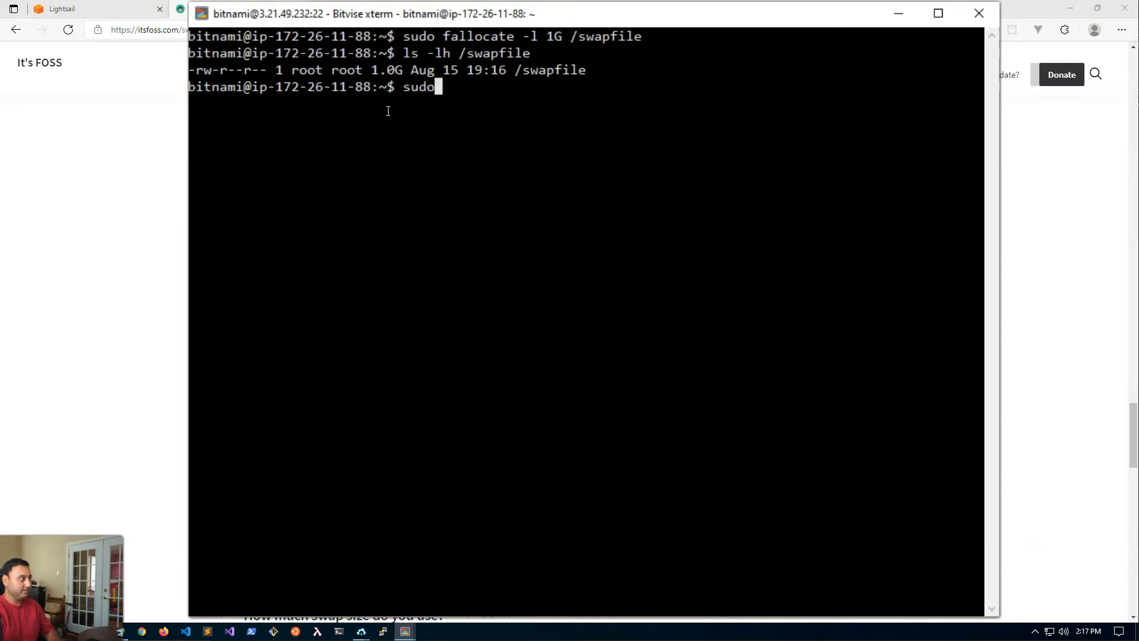
text(chmod)
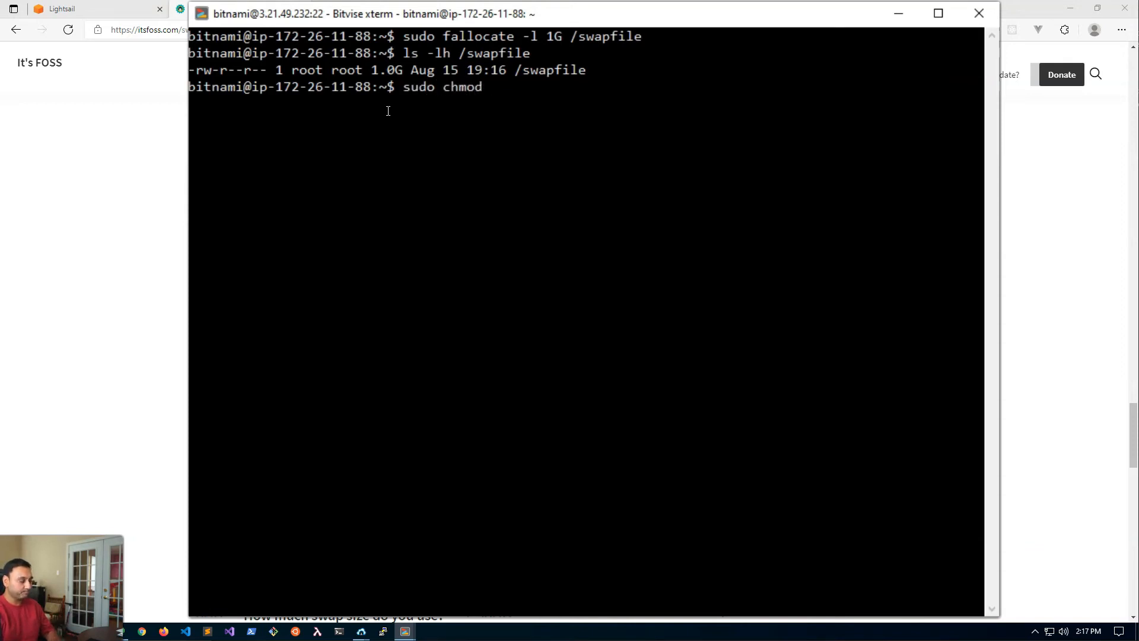
text(600)
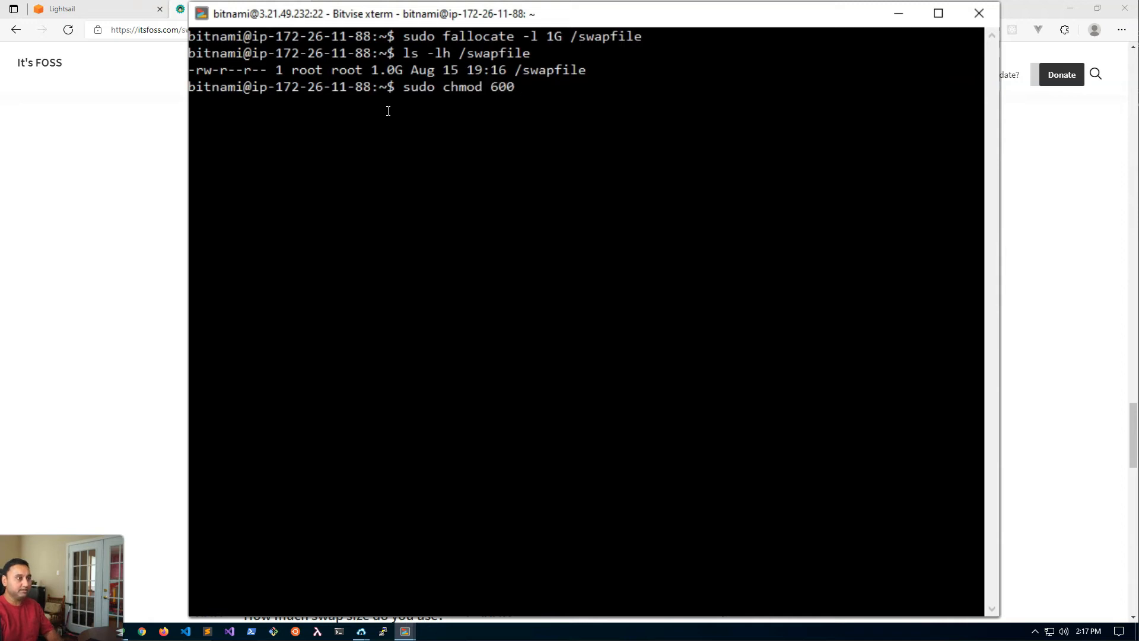
text(/swapfile)
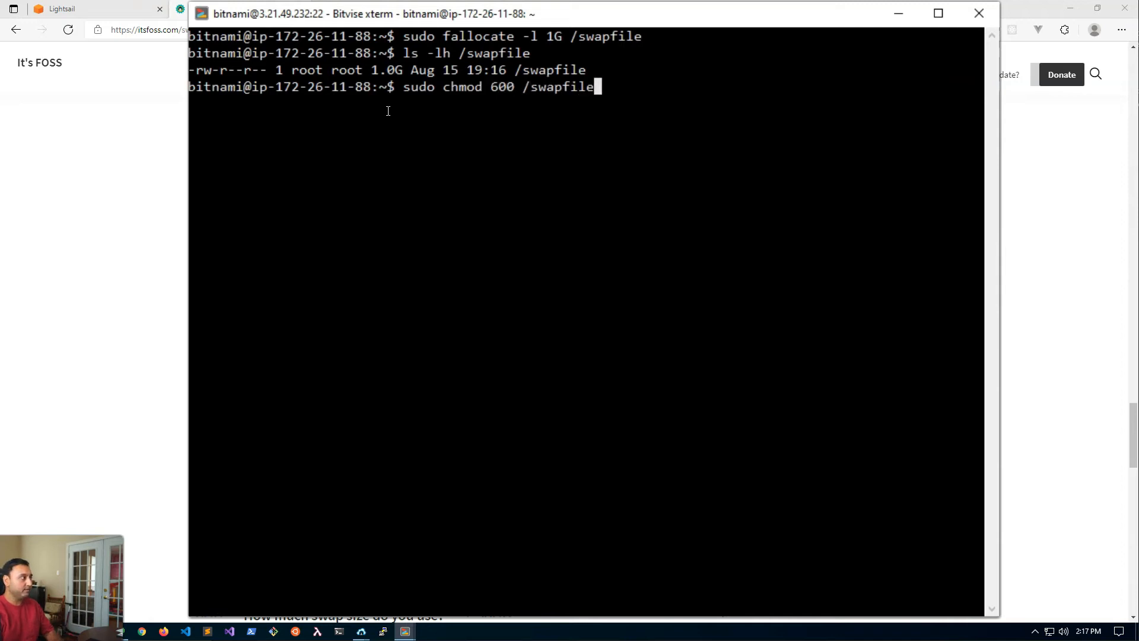
text(ls -)
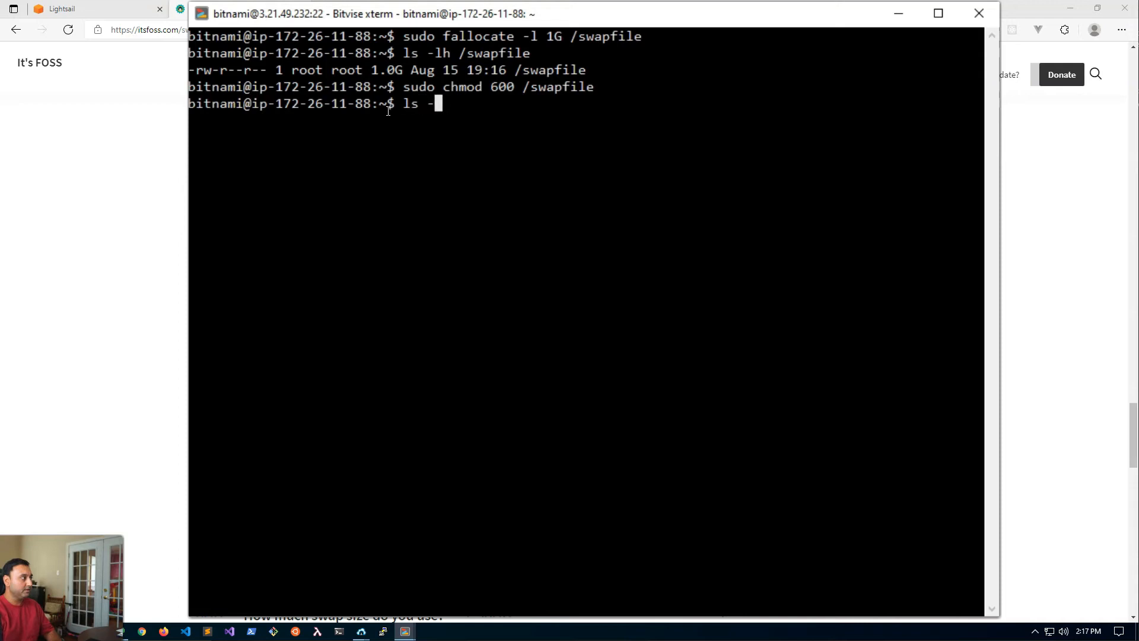
text(lh /swapf)
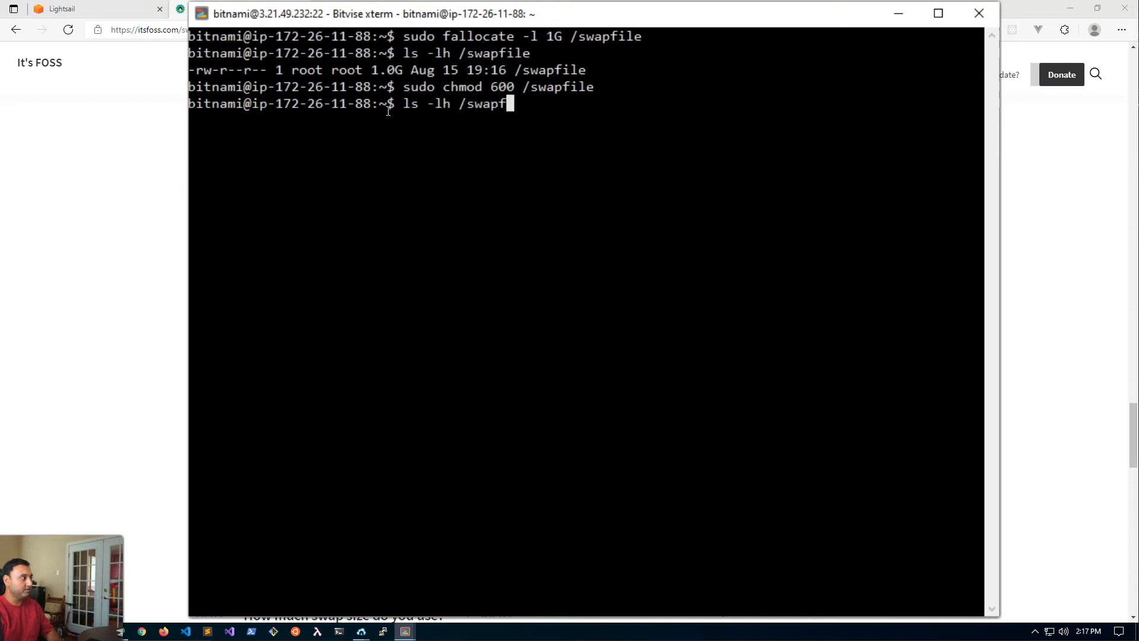
text(le)
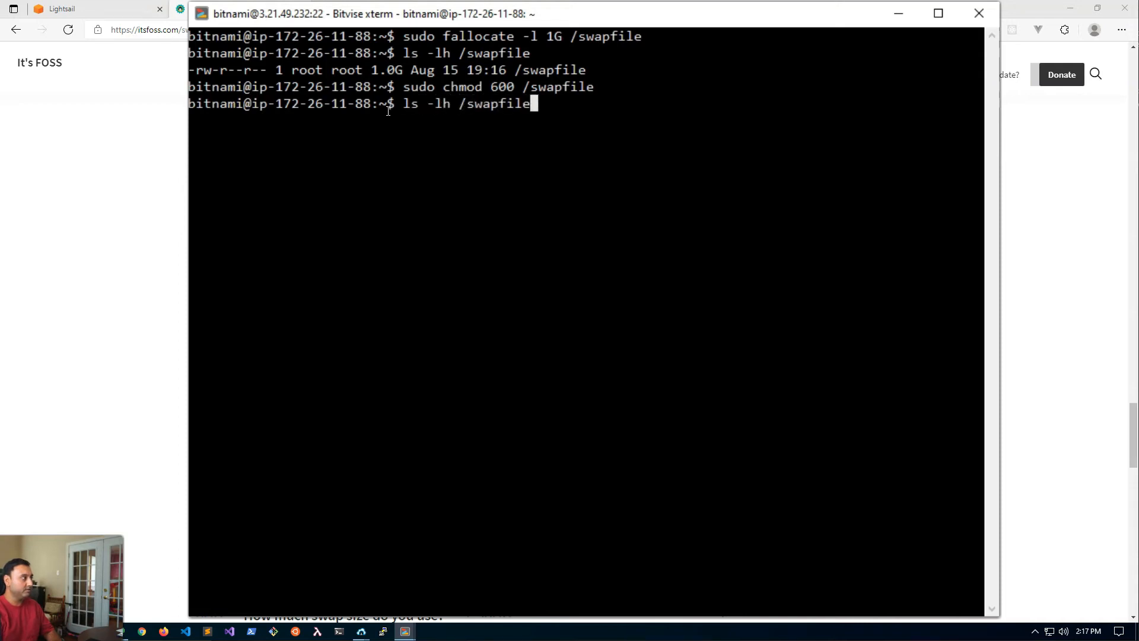
key(Return)
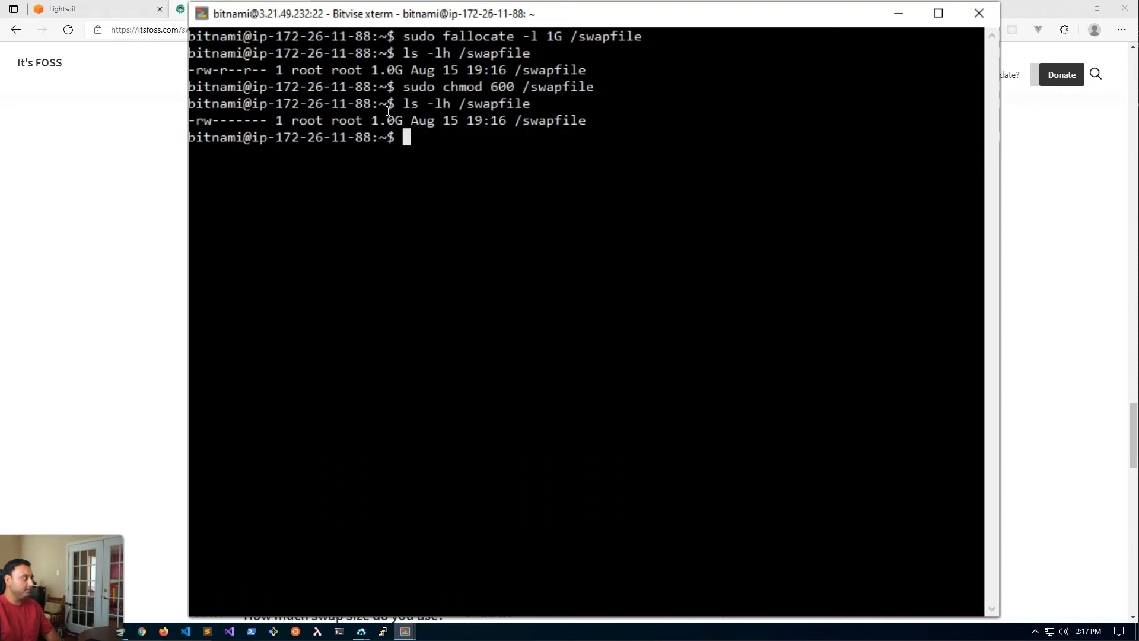
mouse_move(331, 163)
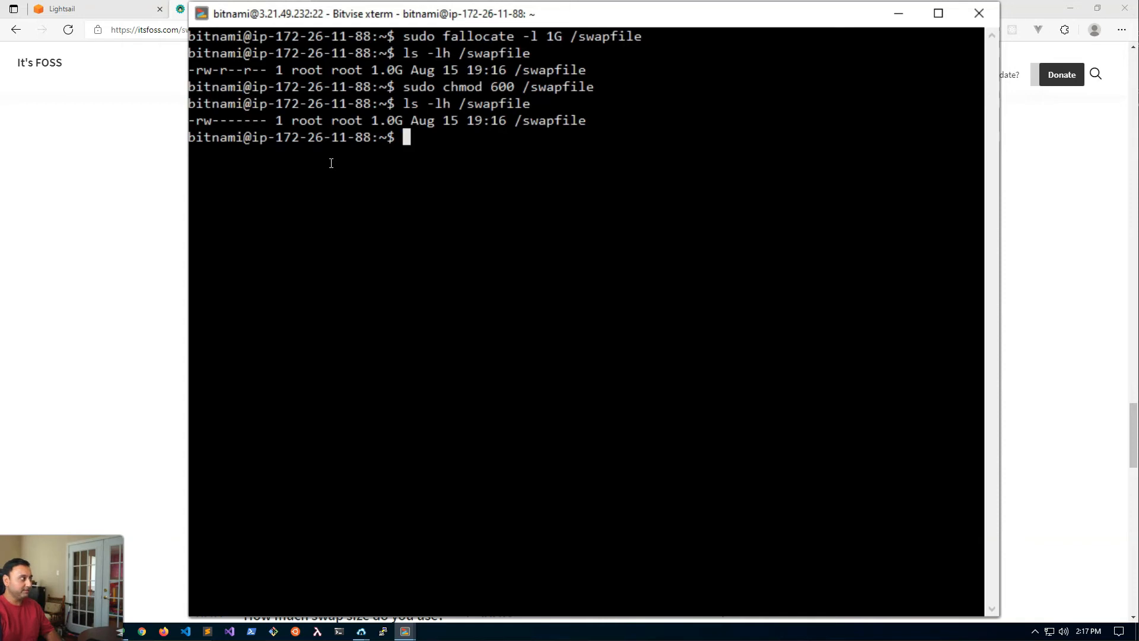
- Format /swapfile with mkswap, activate it with swapon, and verify 1.0Gi swap
text(sudo m)
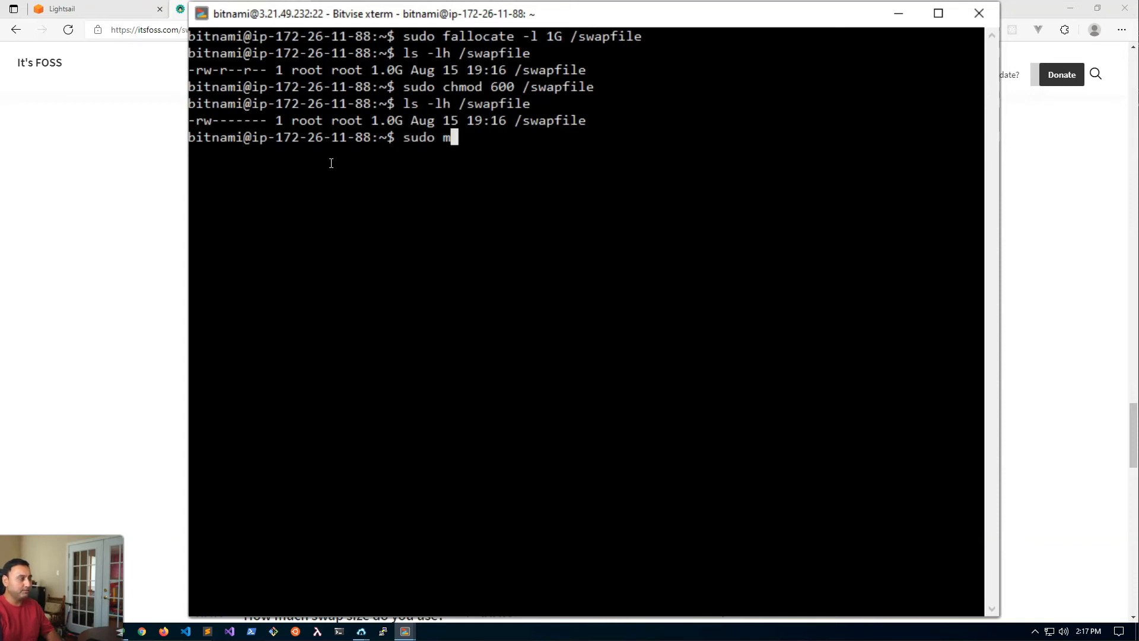
text(kswap /swp)
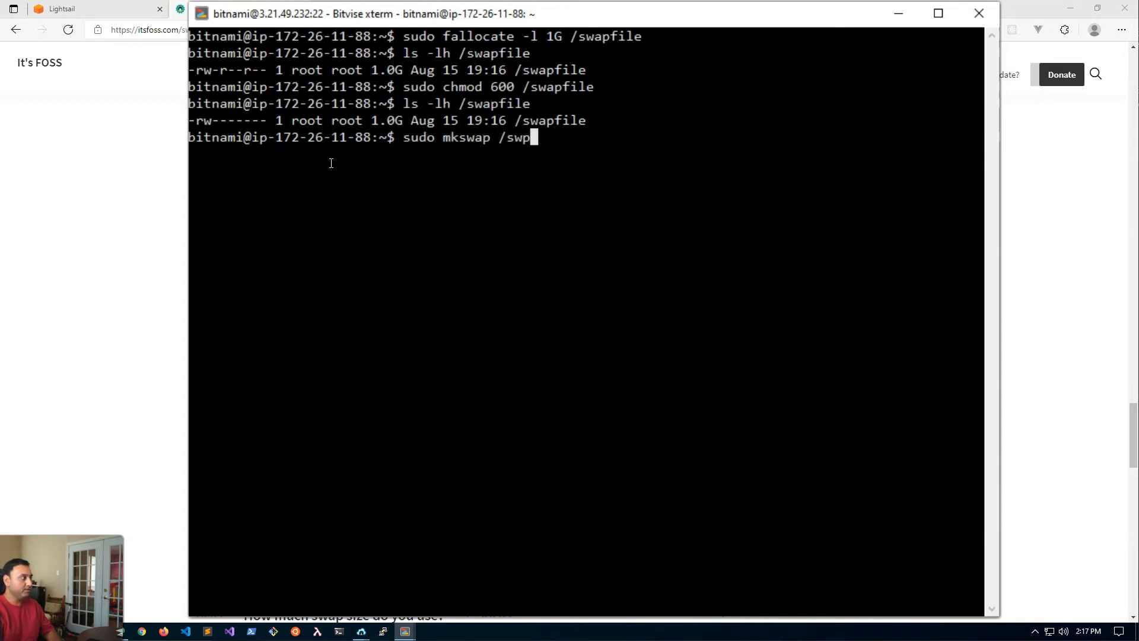
text(apfile)
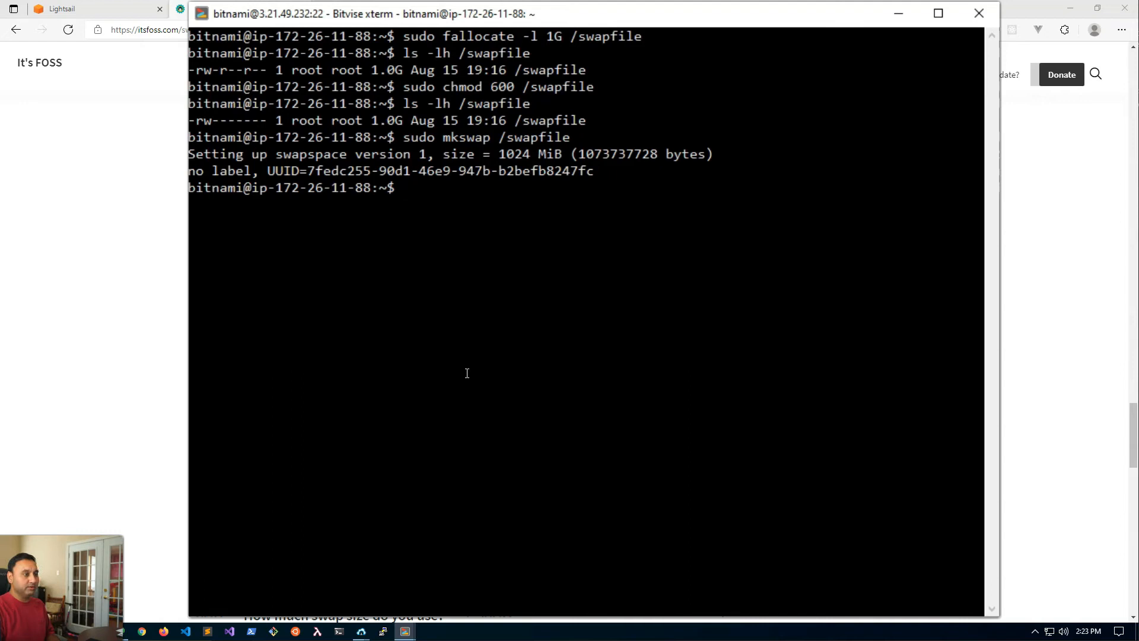
text(sudo swap)
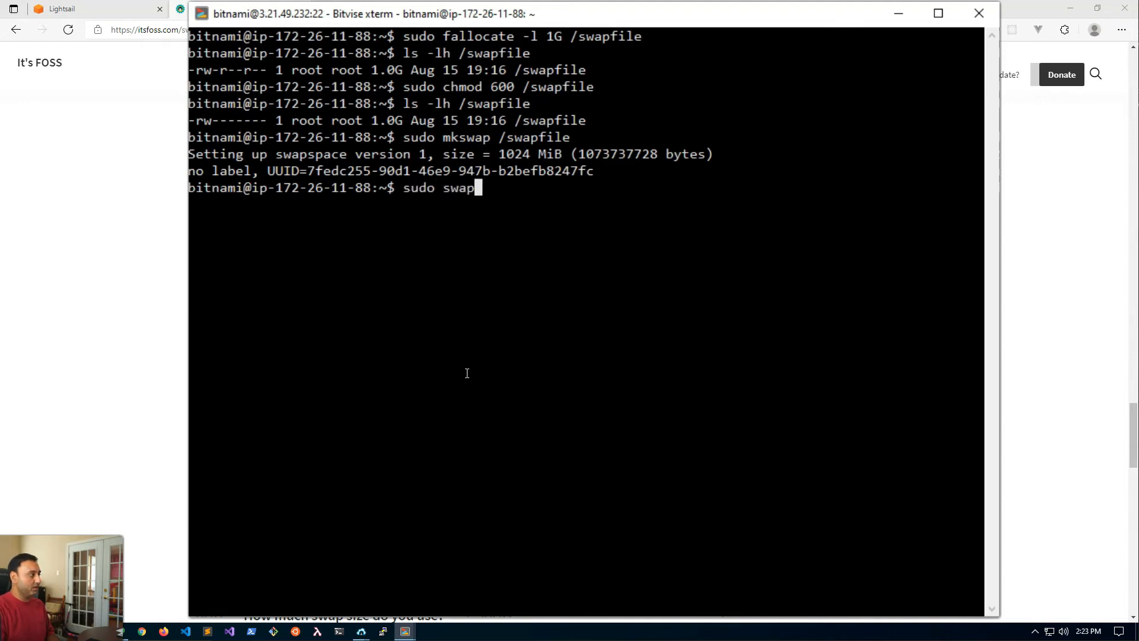
text(on /)
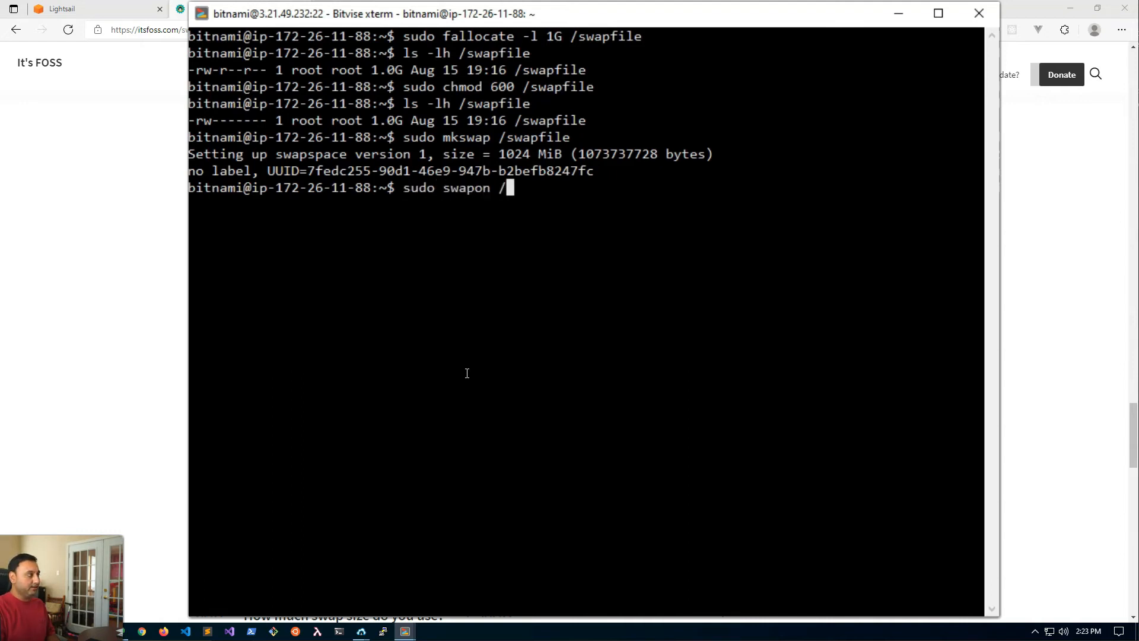
text(swapfile)
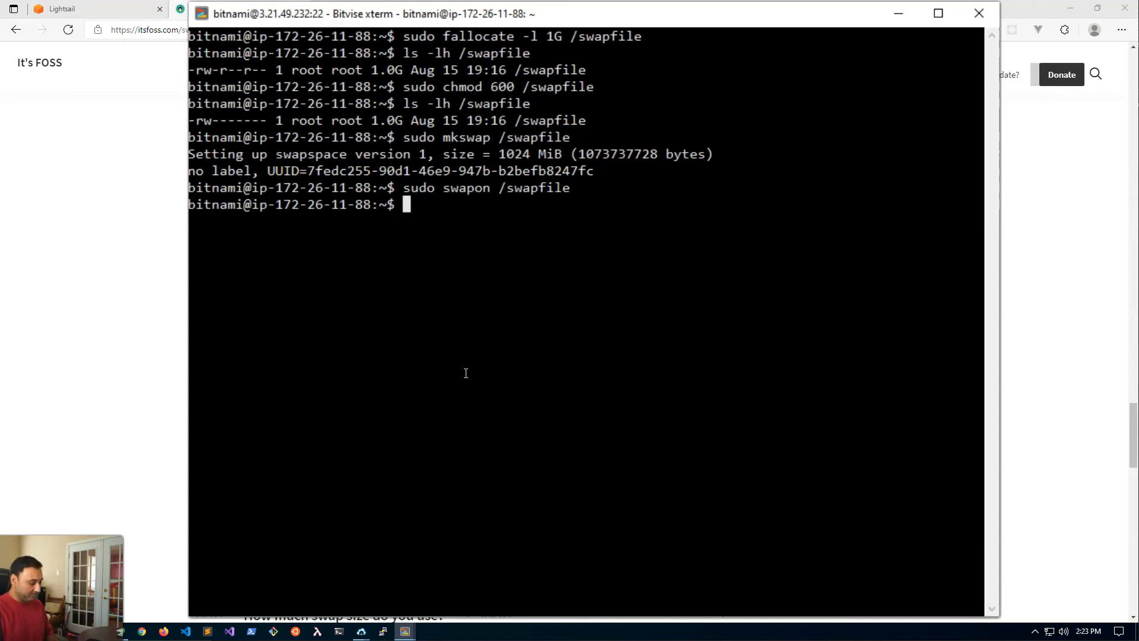
text(free -h)
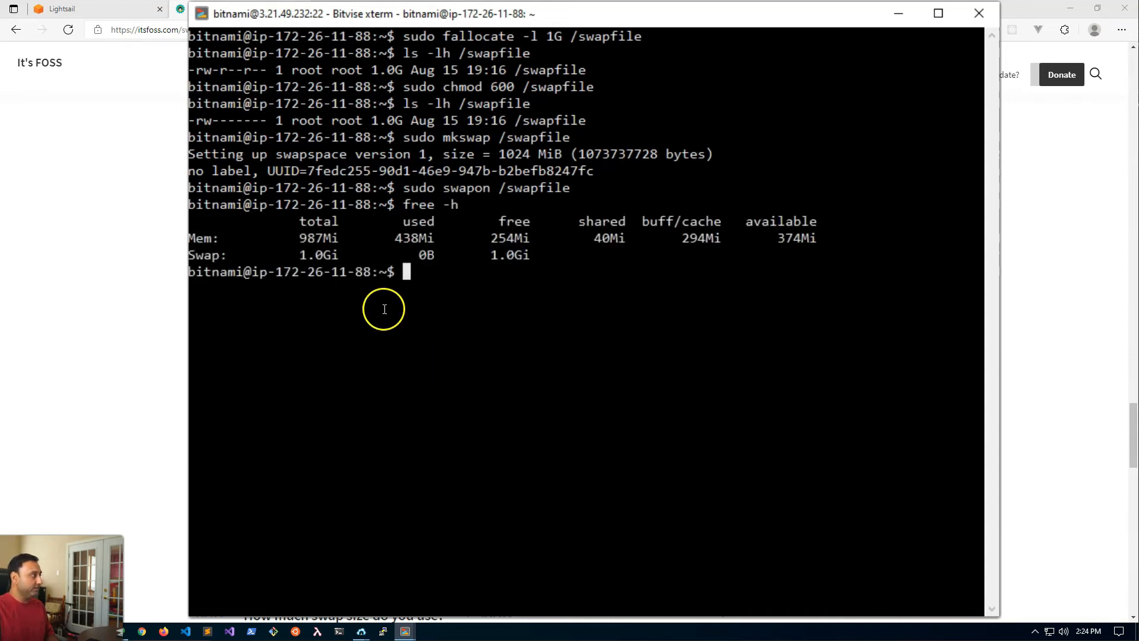
mouse_move(310, 254)
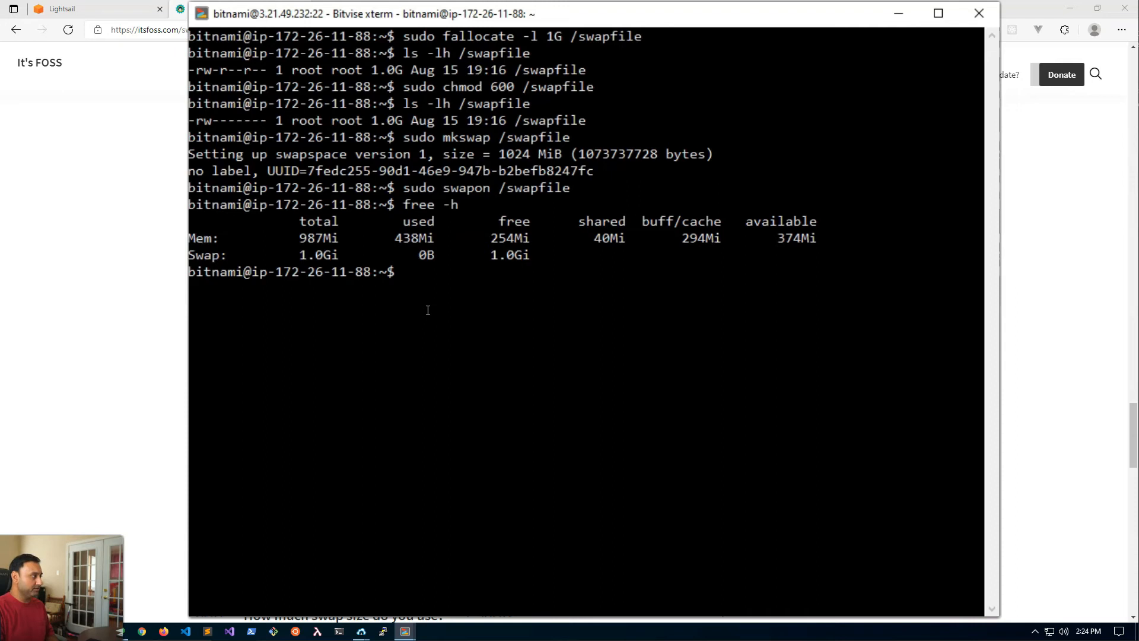
text(sudo swapon --show)
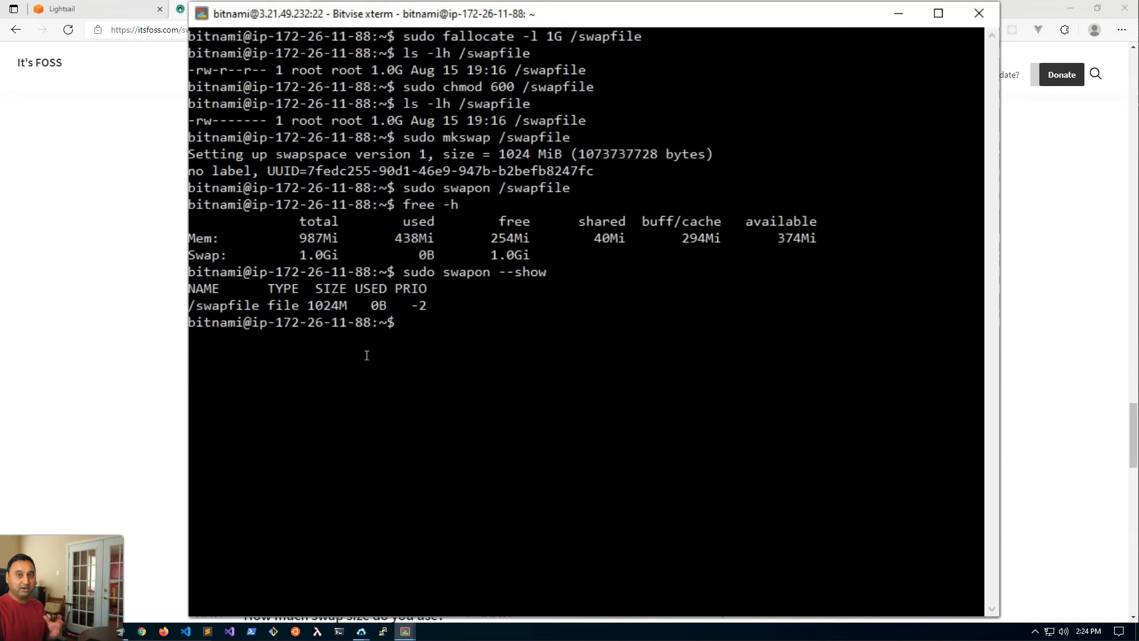
- Copy /etc/fstab to /etc/fstab.bak as a backup
text(suod s)
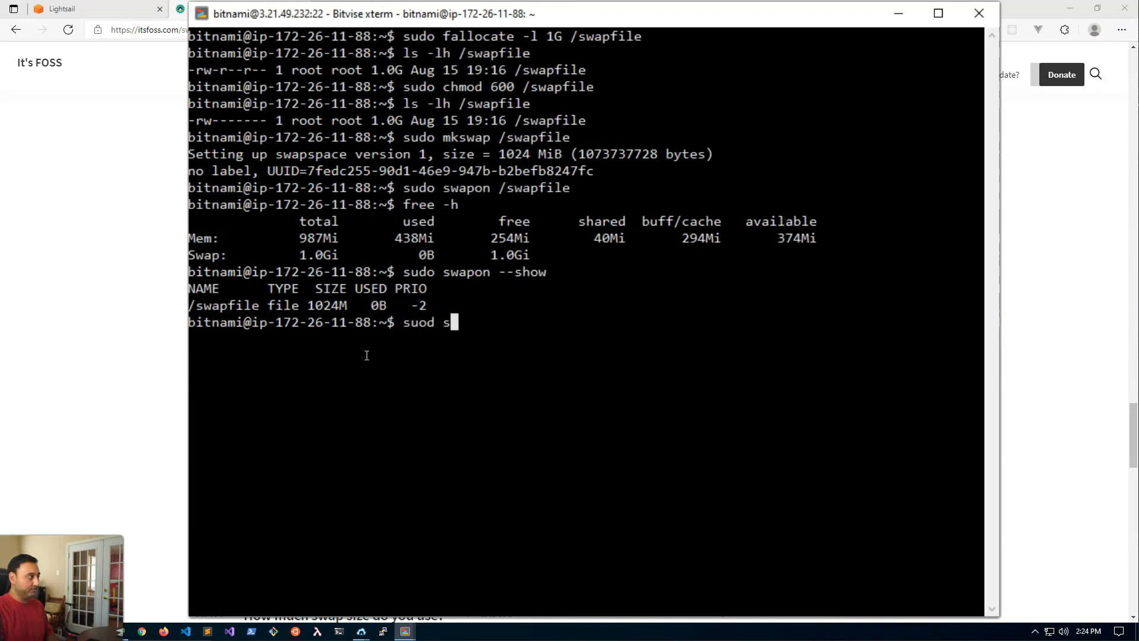
text(sudo sp)
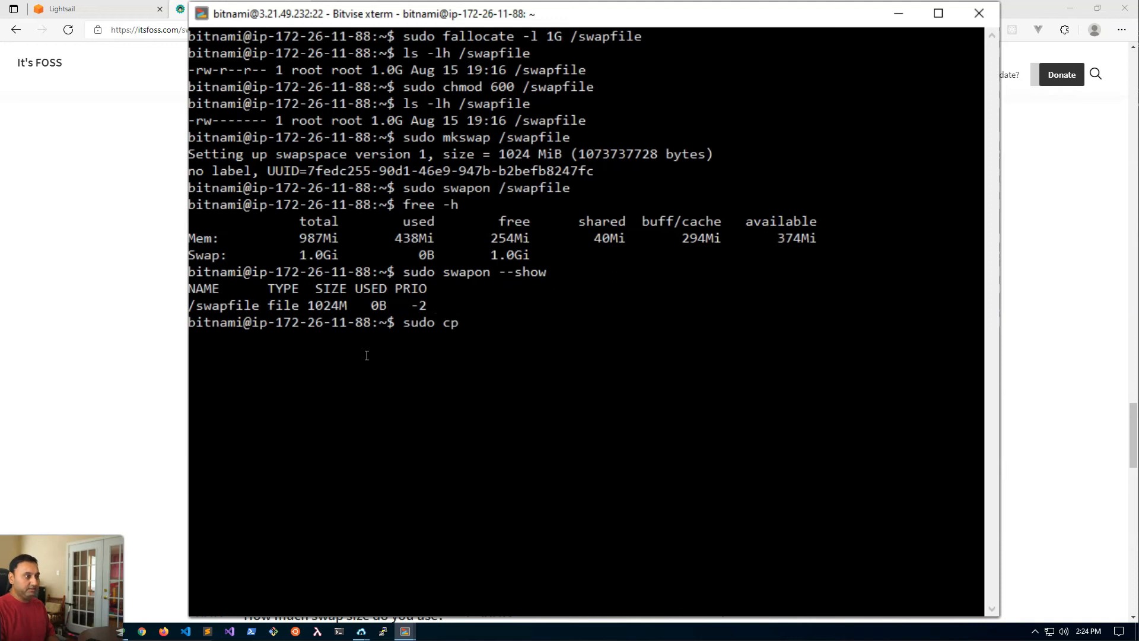
text(/etc/fs)
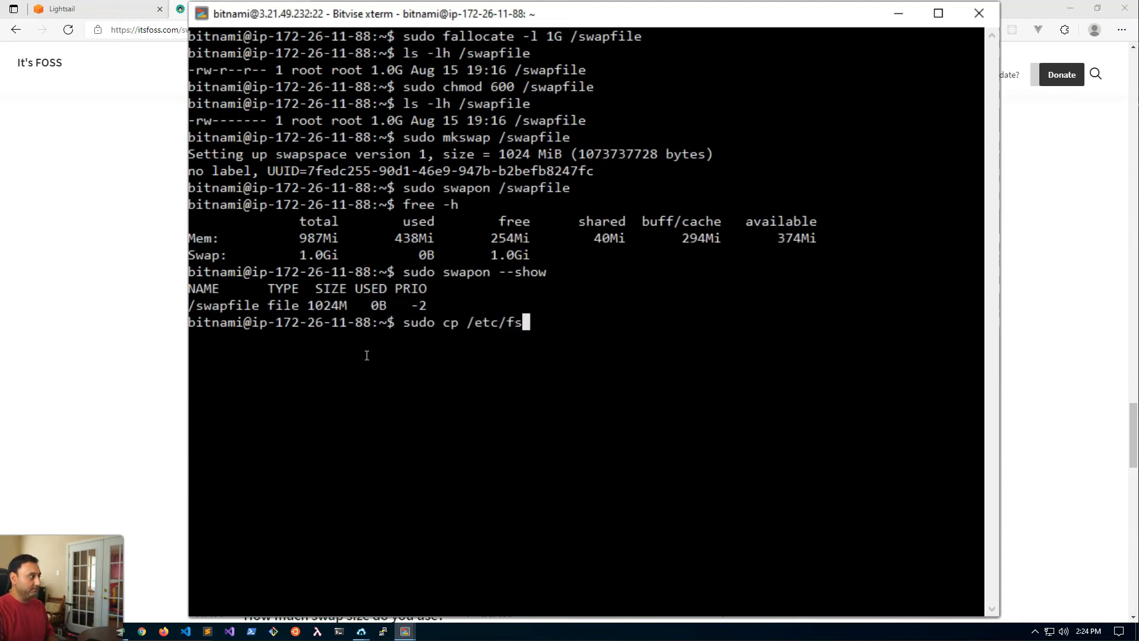
text(tab)
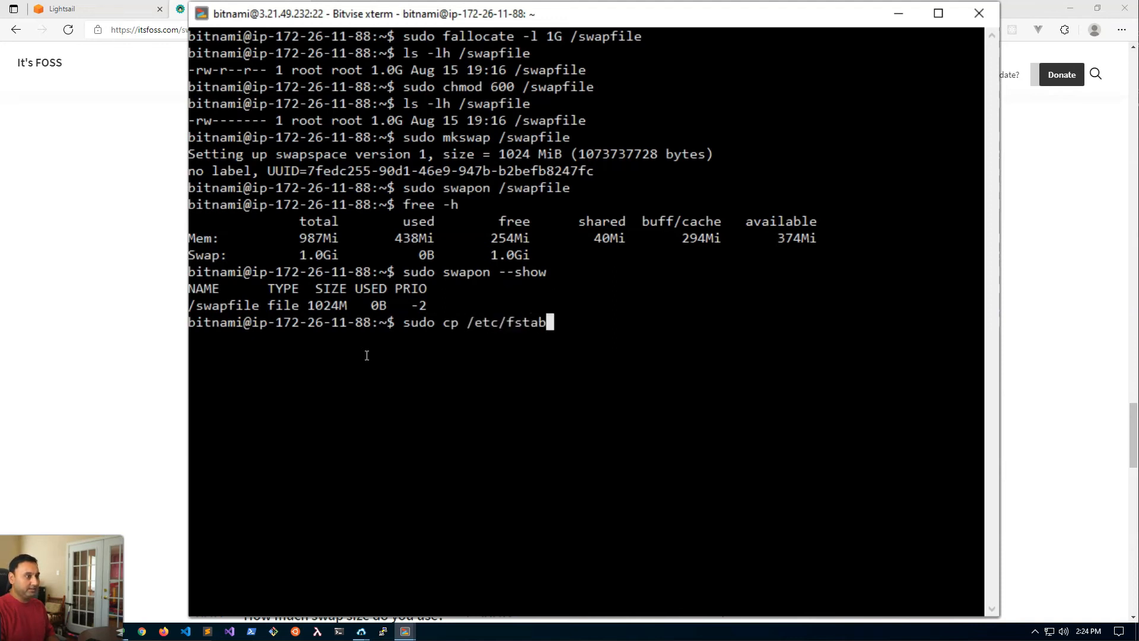
text(/etc/)
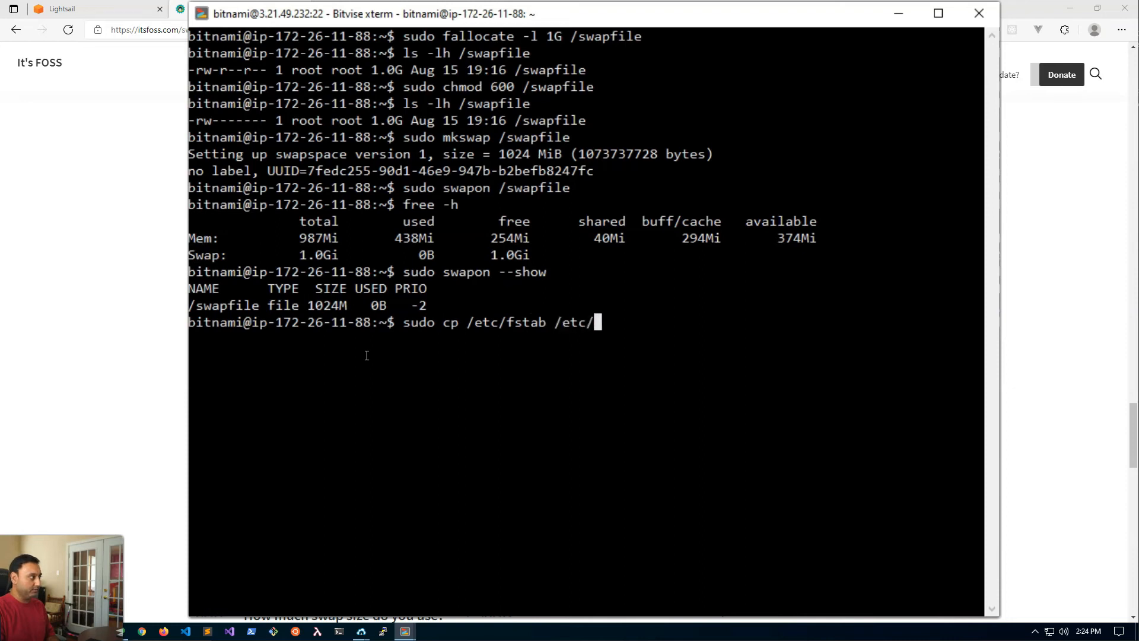
text(fstb)
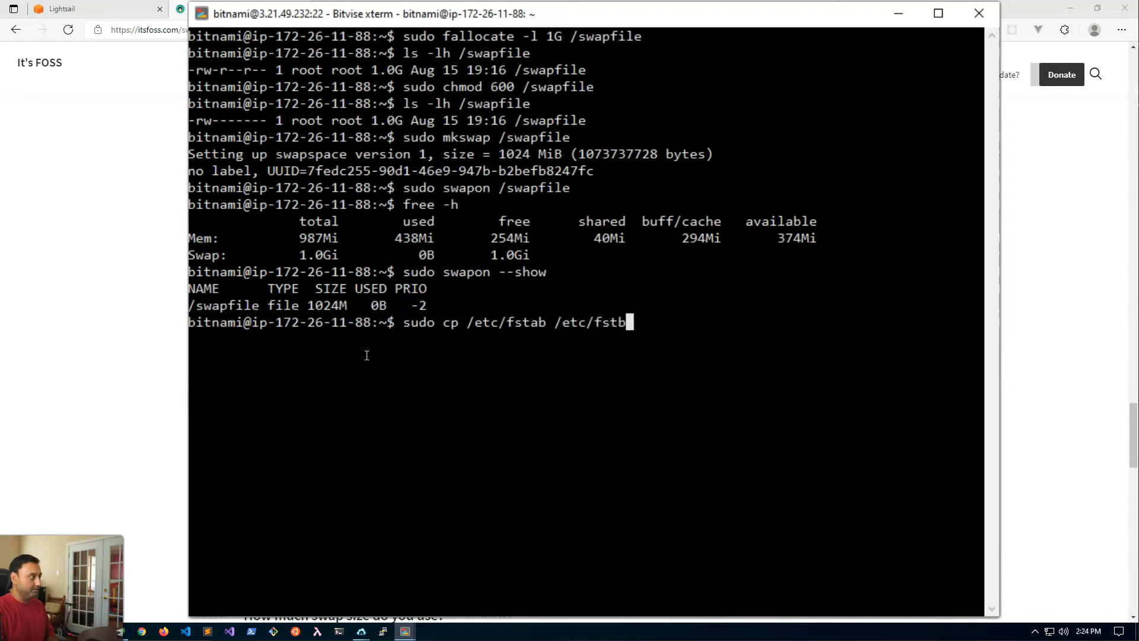
text(ab.bak)
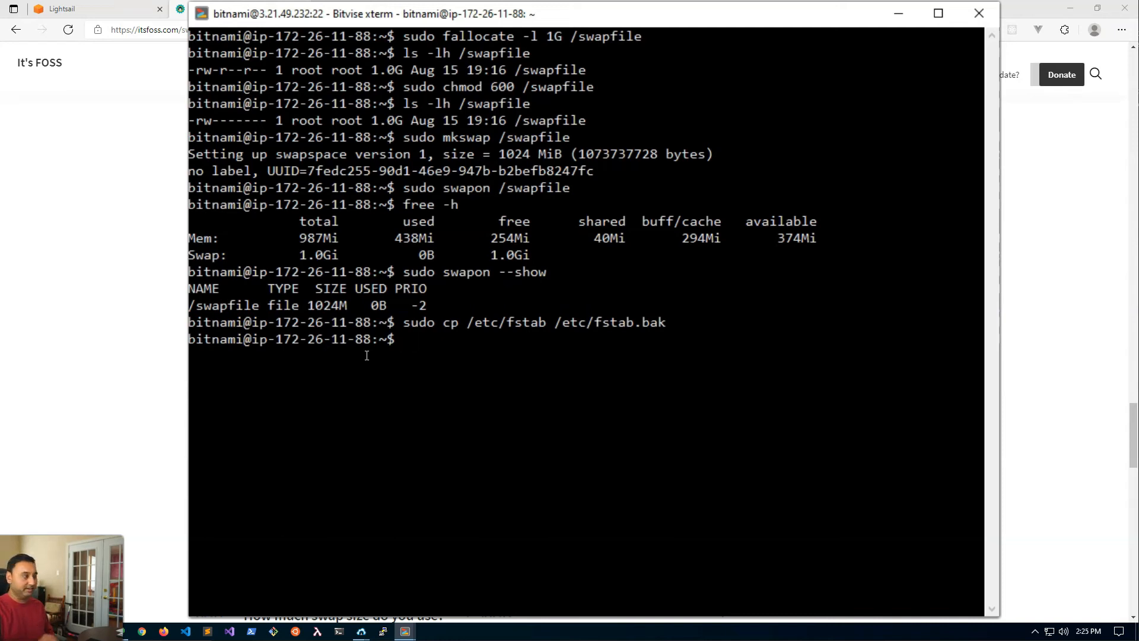
text(s)
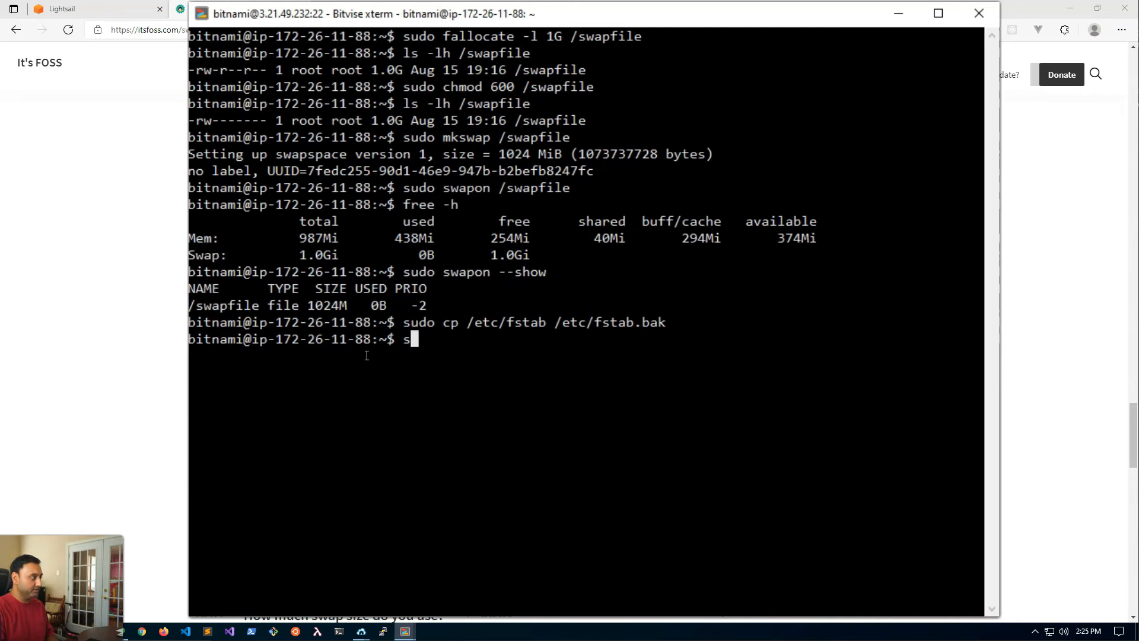
- Append '/swapfile swap swap defaults 0 0' to /etc/fstab in vi, save, then read the current swappiness
text(udo vi /etc/)
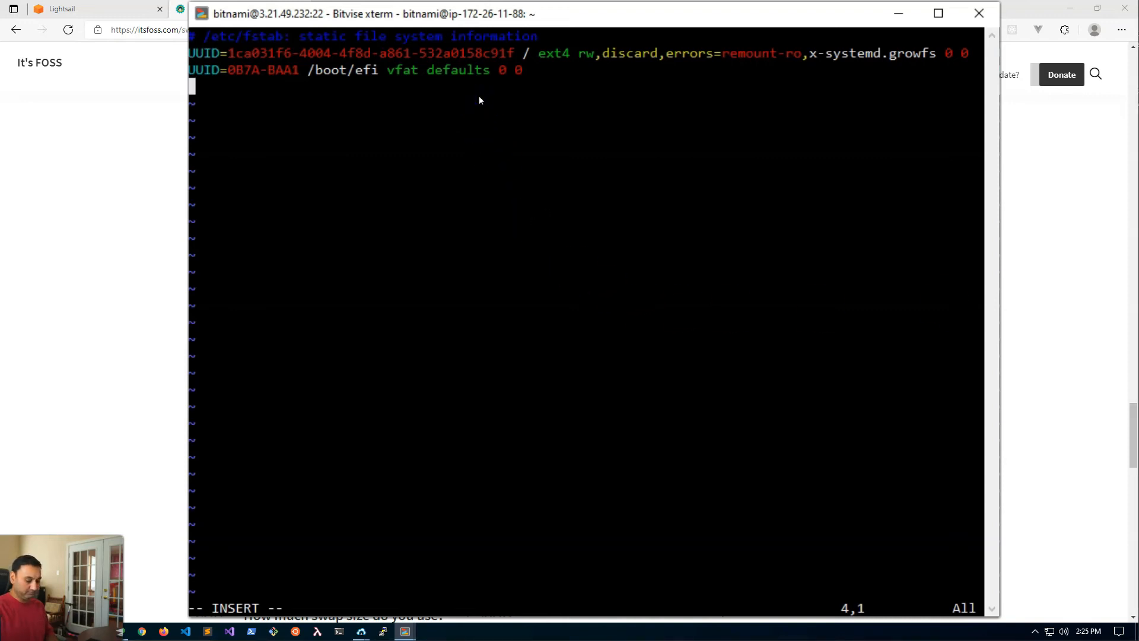
text(/swapfile swap swap defaults 0 0)
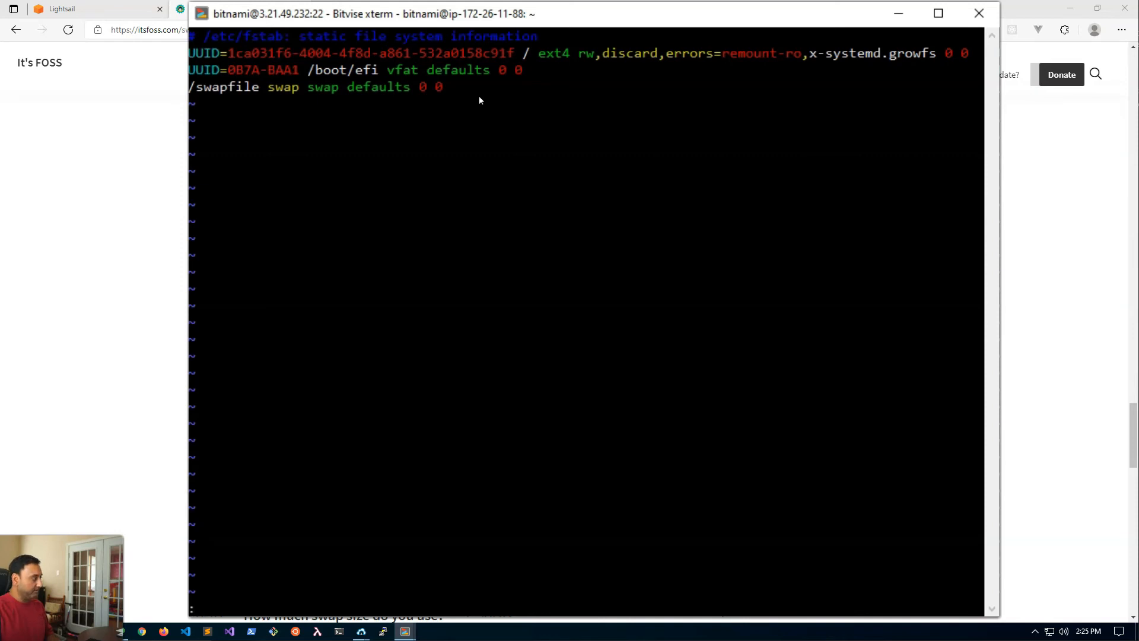
text(:wq)
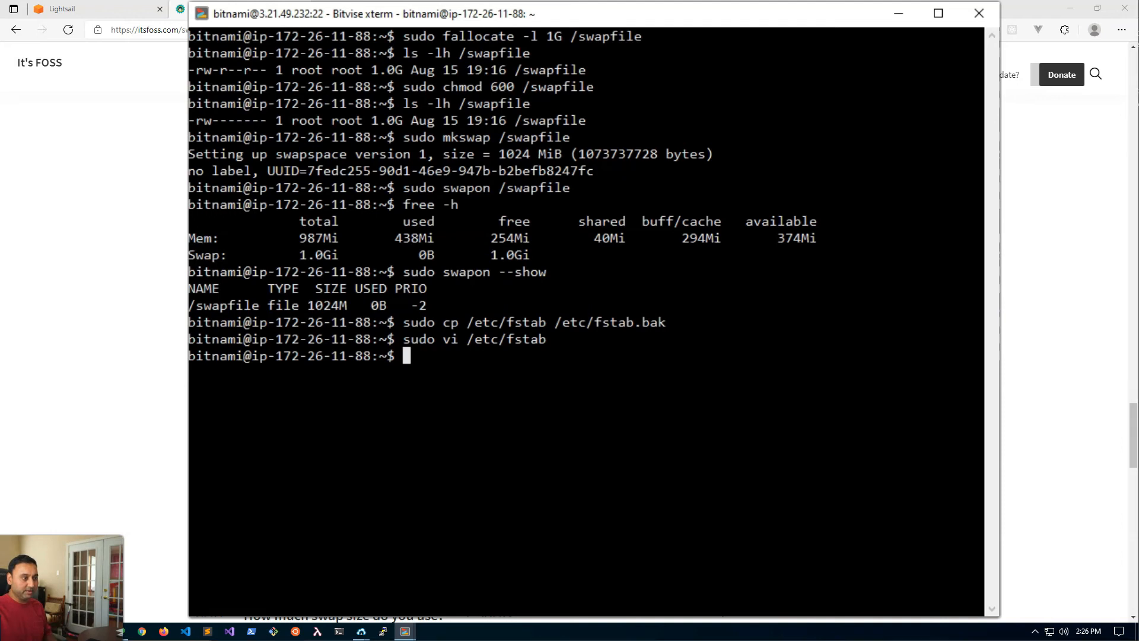
mouse_move(897, 415)
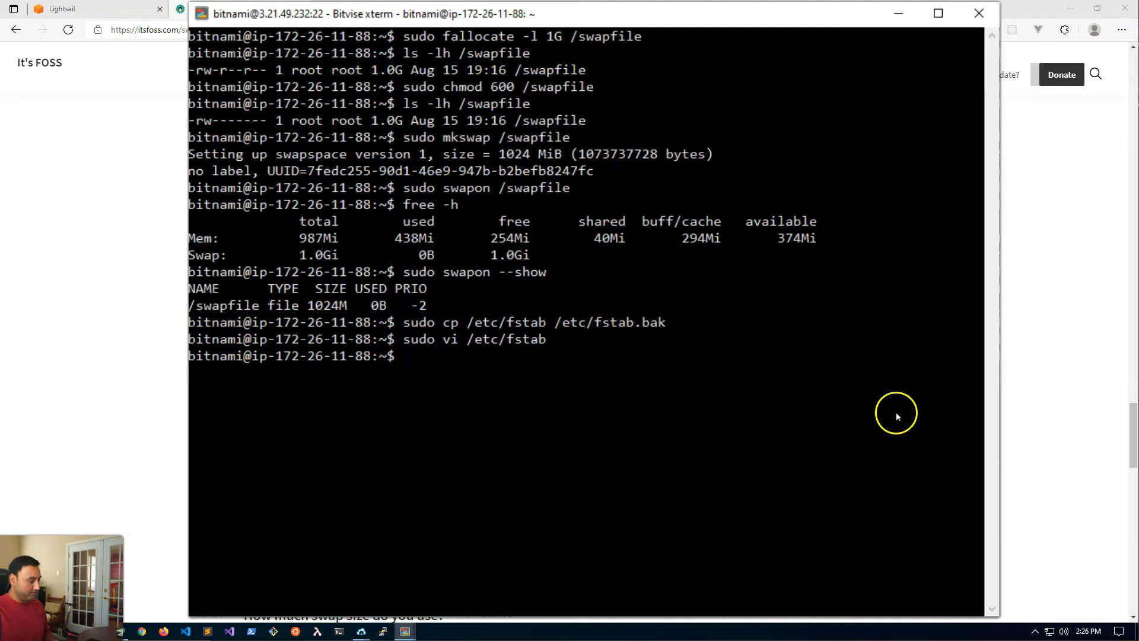
text(cat /proc/sys/vm/swappiness)
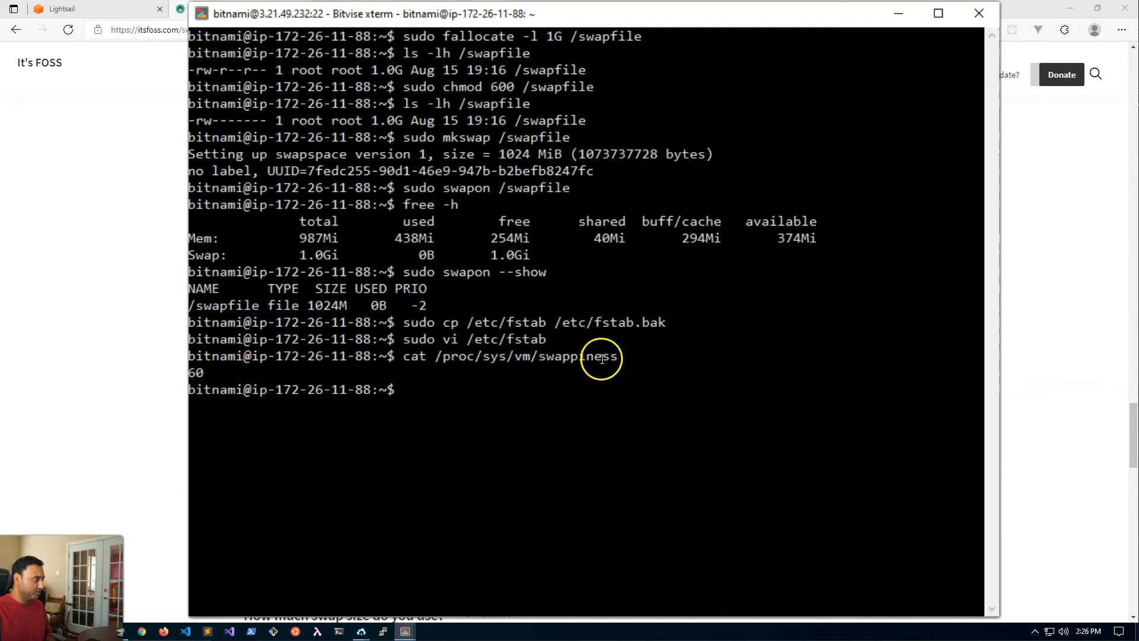
mouse_move(224, 407)
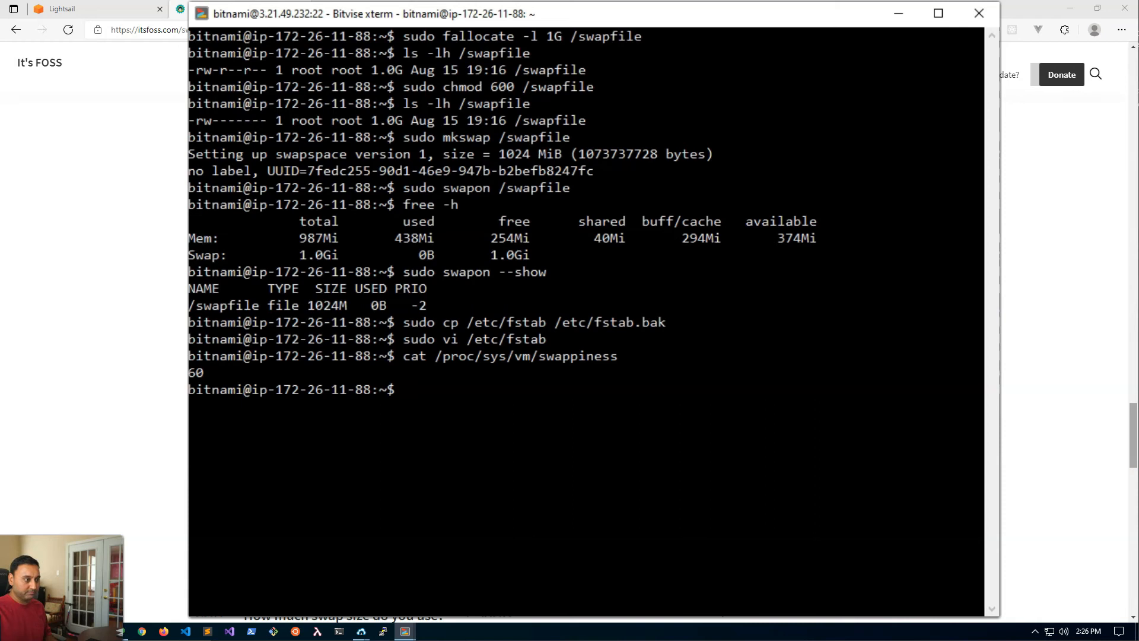
- Set the running system's vm.swappiness to 10 with sysctl
text(sudo sysctl vm.swappiness=10)
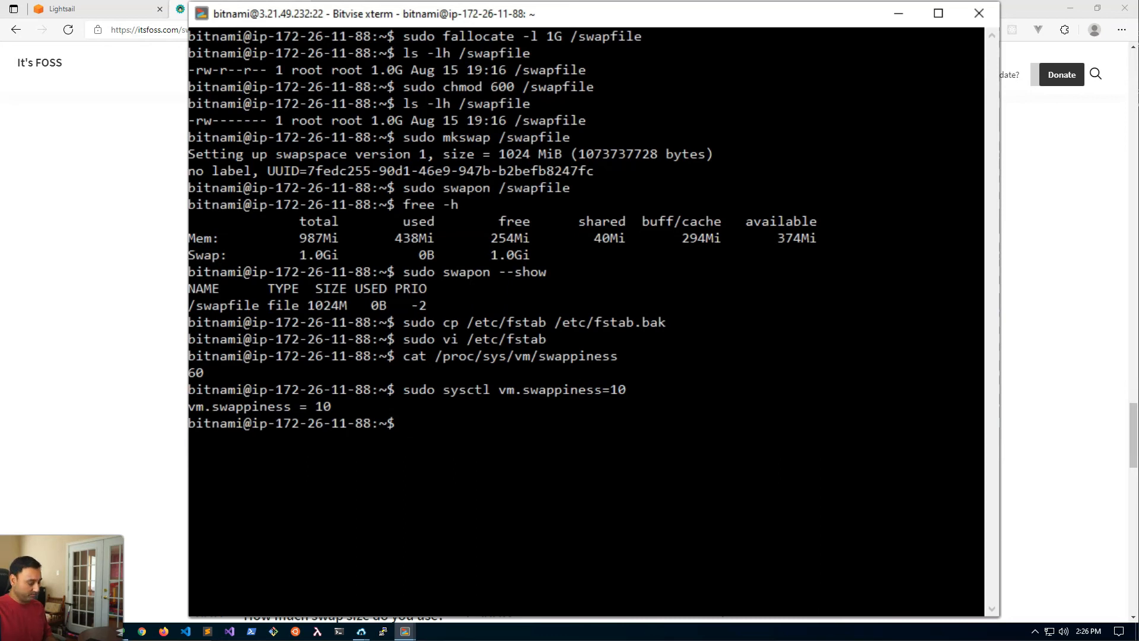
text(sudo vi)
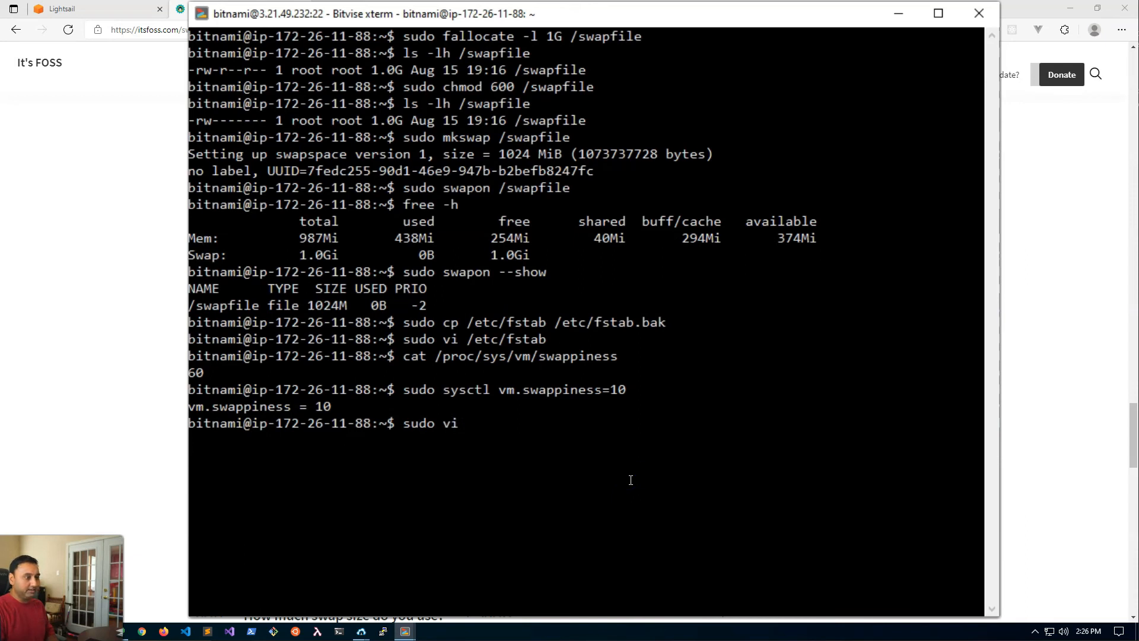
text(/etc/ssy)
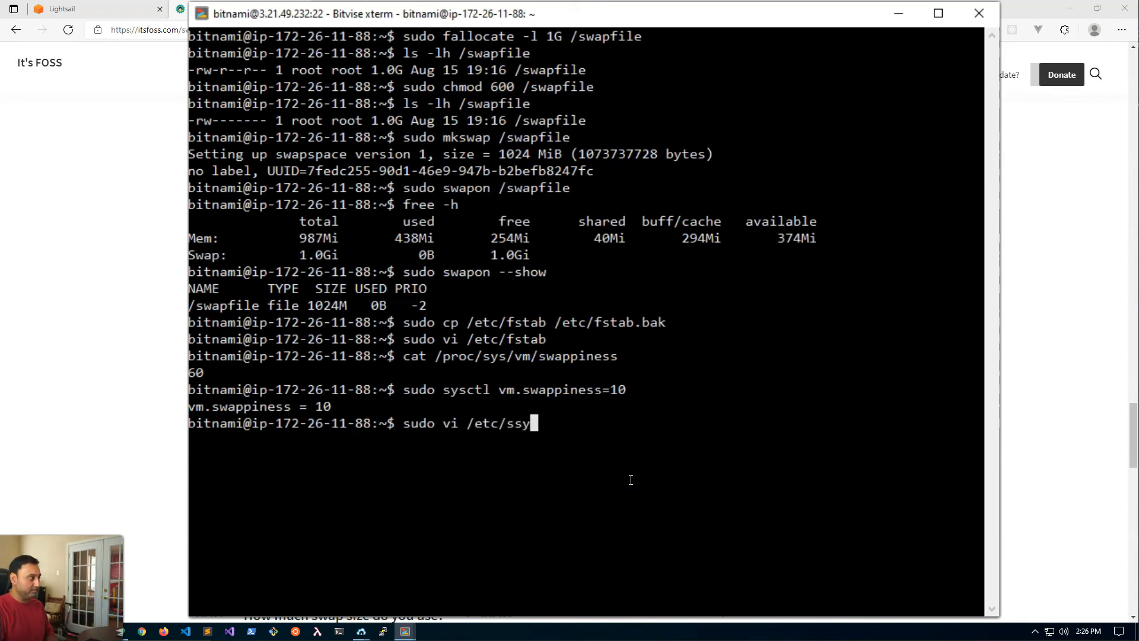
- Add a vm.swappiness=10 line at the end of /etc/sysctl.conf in vi
text(ctl)
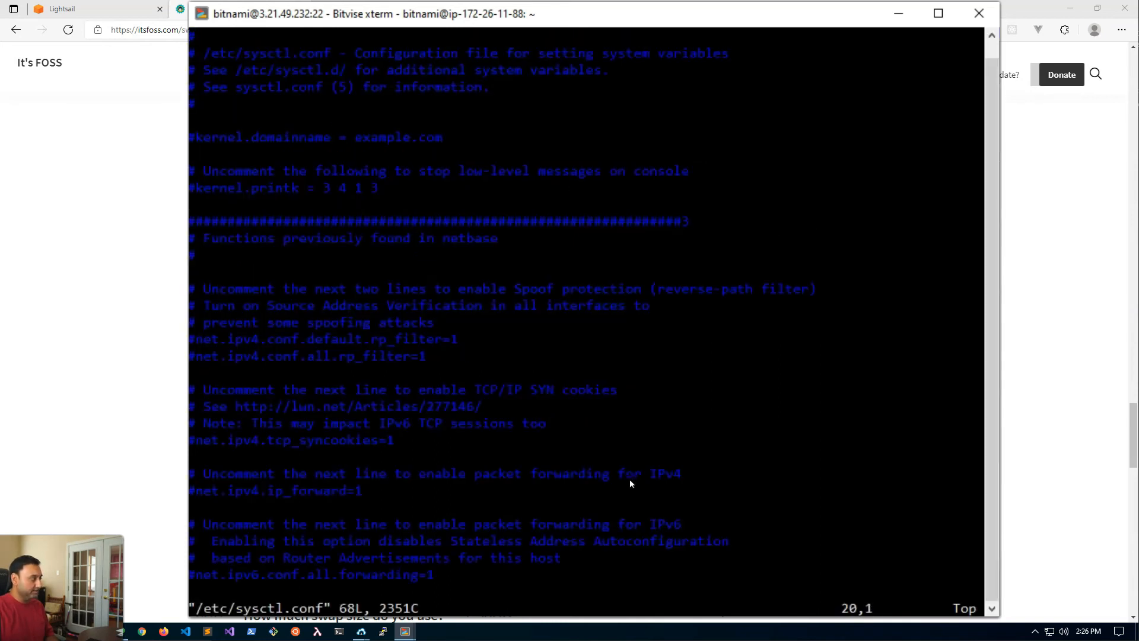
scroll(down, 3)
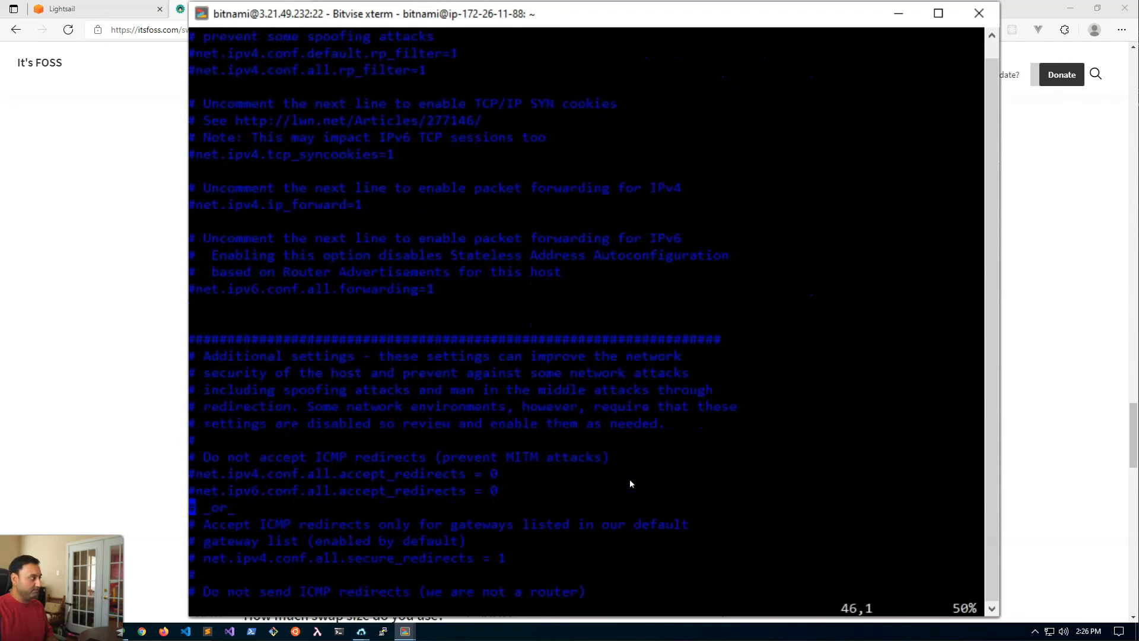
scroll(down, 3)
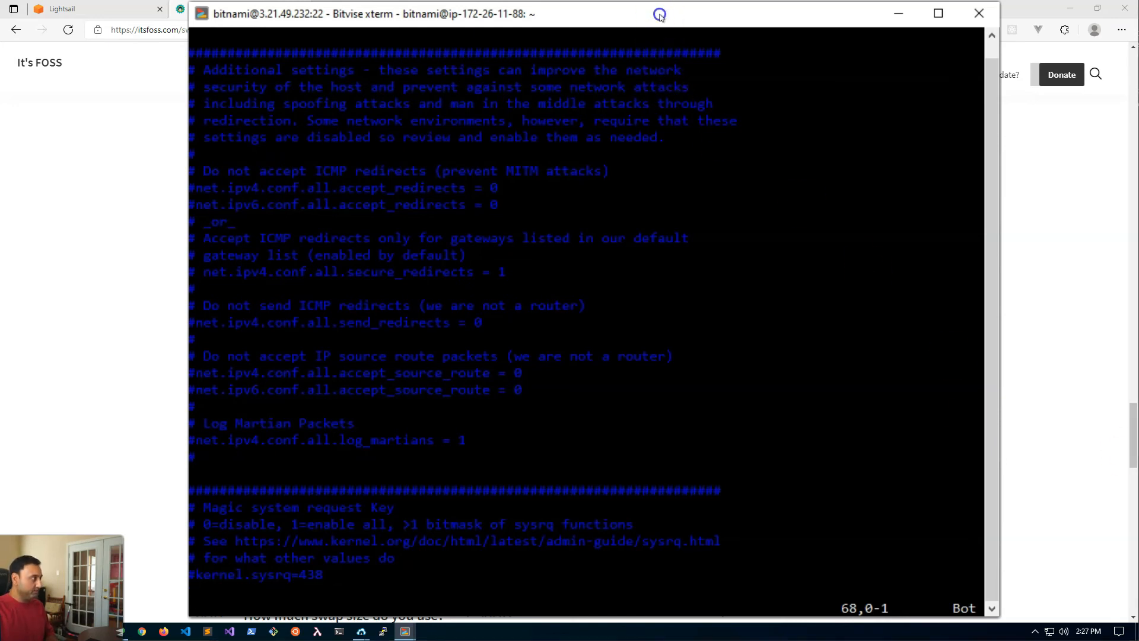
key(i)
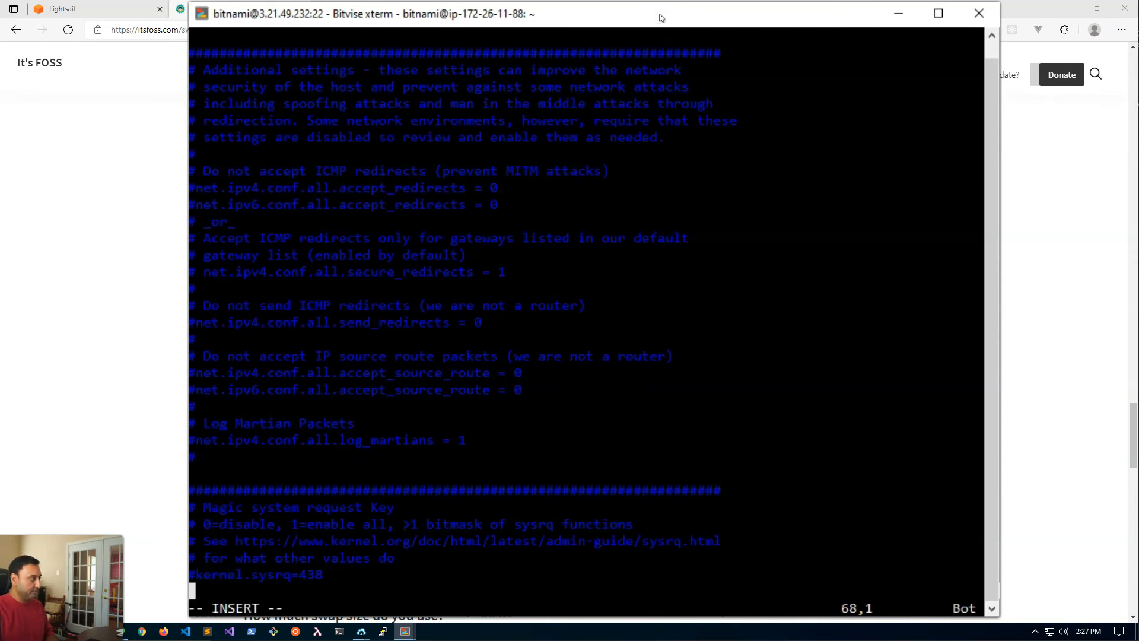
text(vm.swappiness=10)
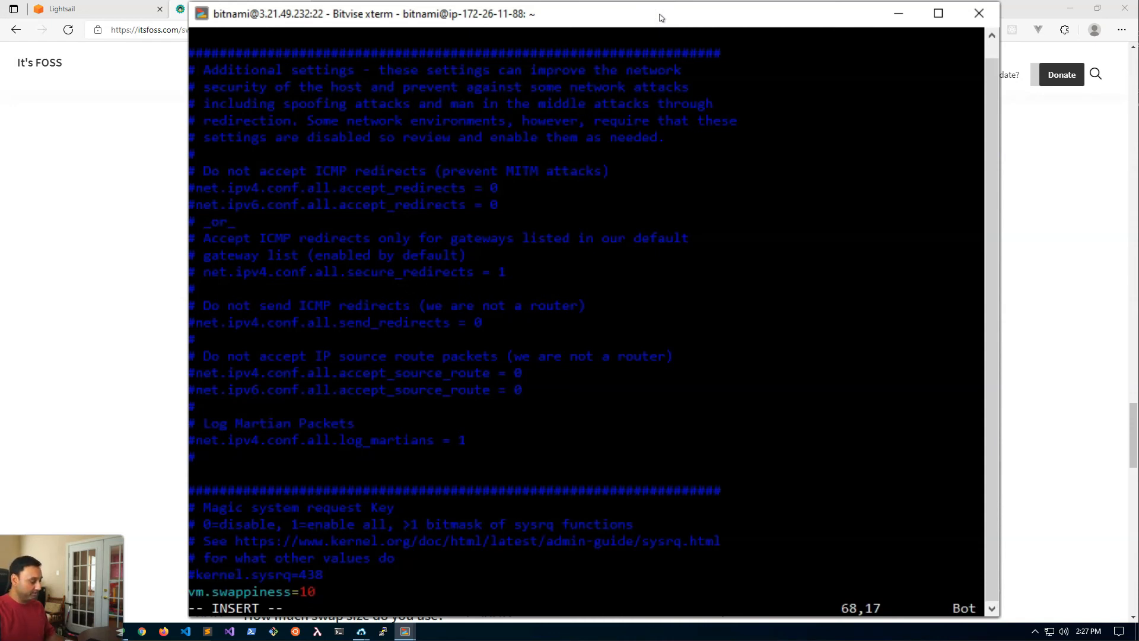
key(Escape)
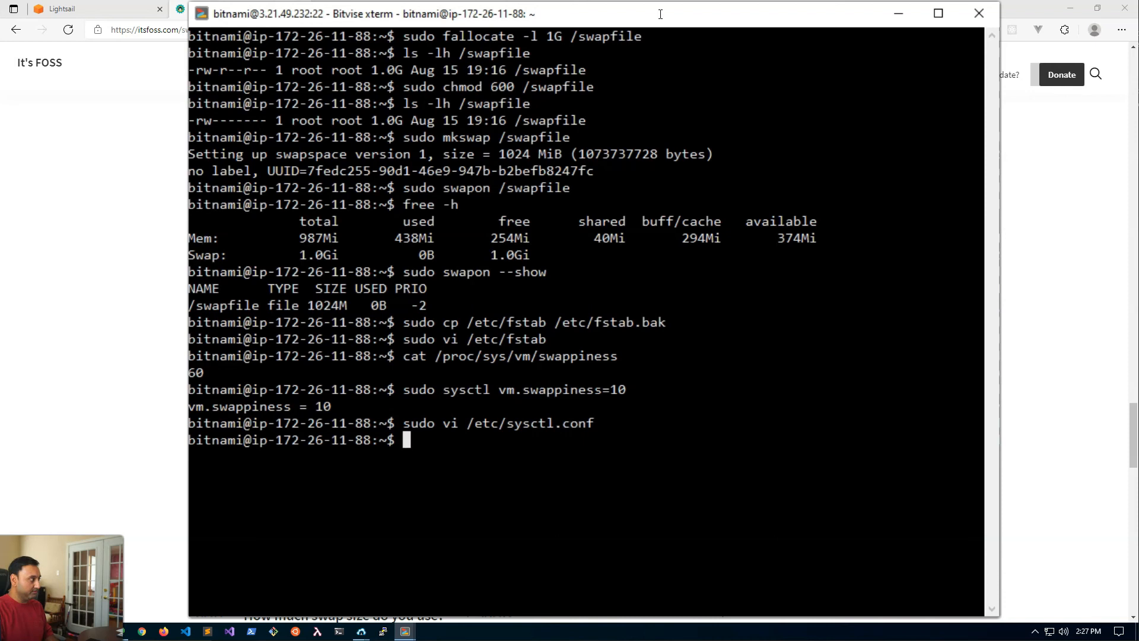
- Verify the 1024M /swapfile is active with sudo swapon and free, then bring the It's FOSS article forward
text(sudo)
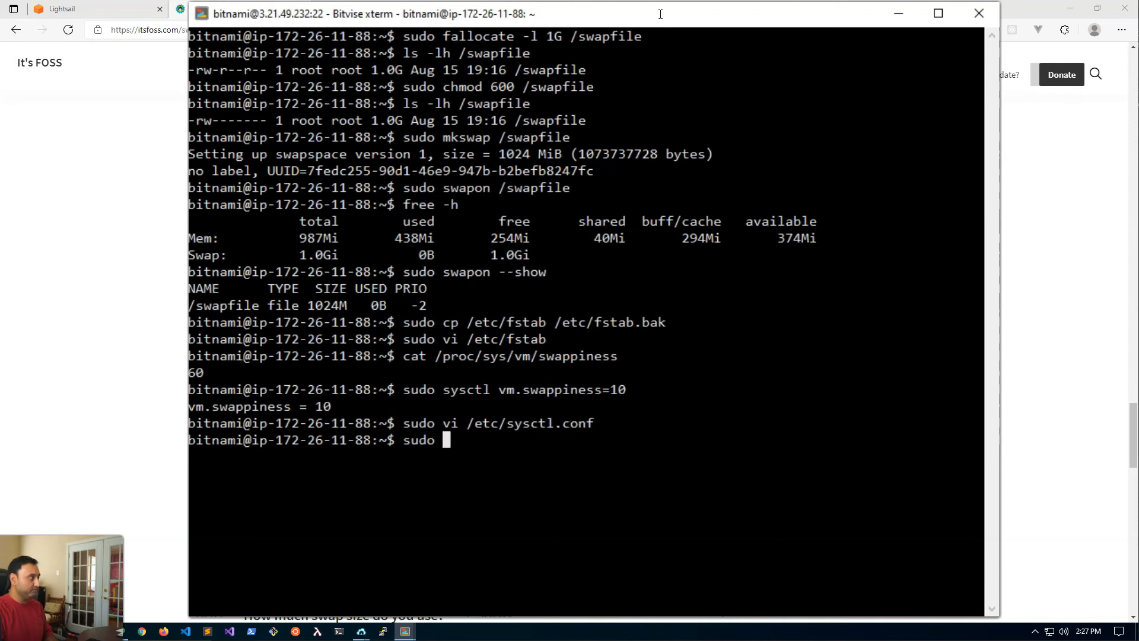
text(swapon--)
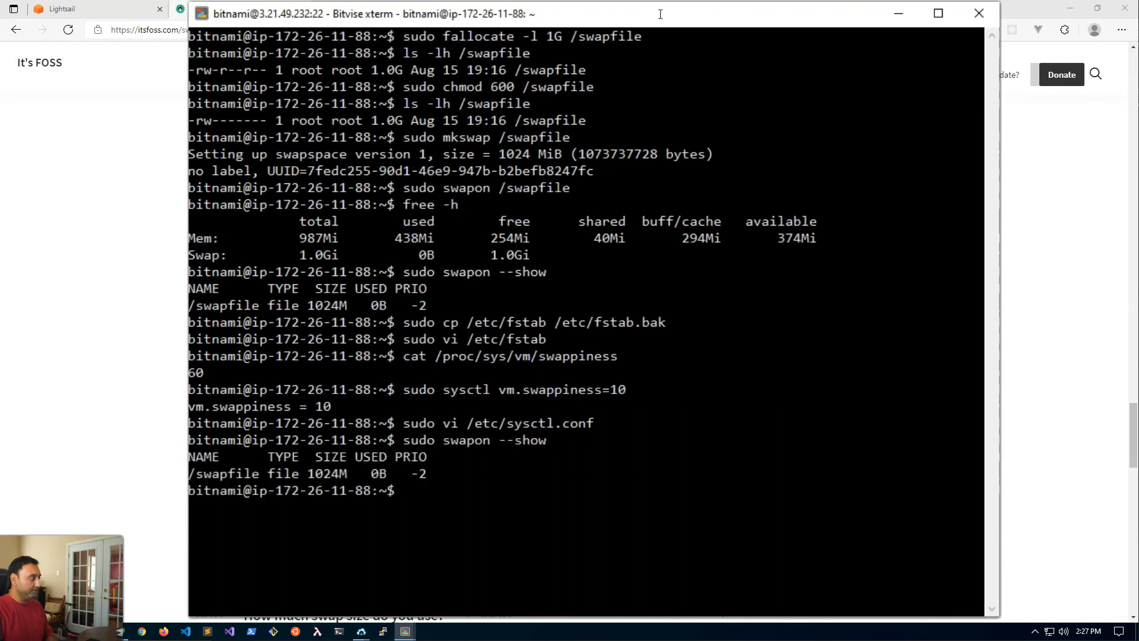
text(free -)
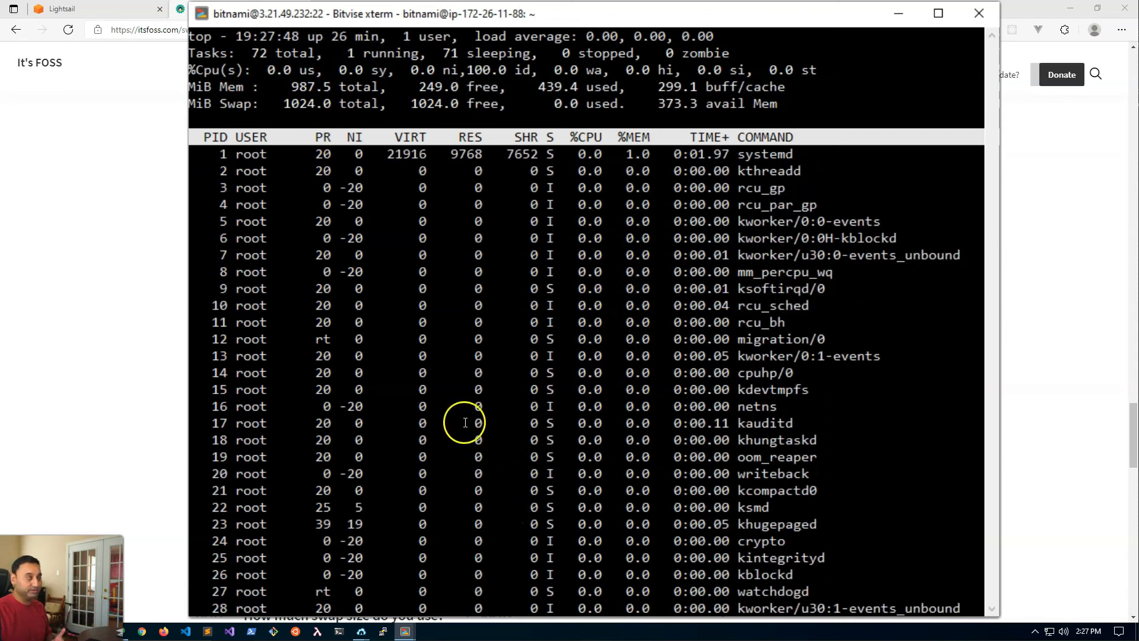
mouse_move(302, 154)
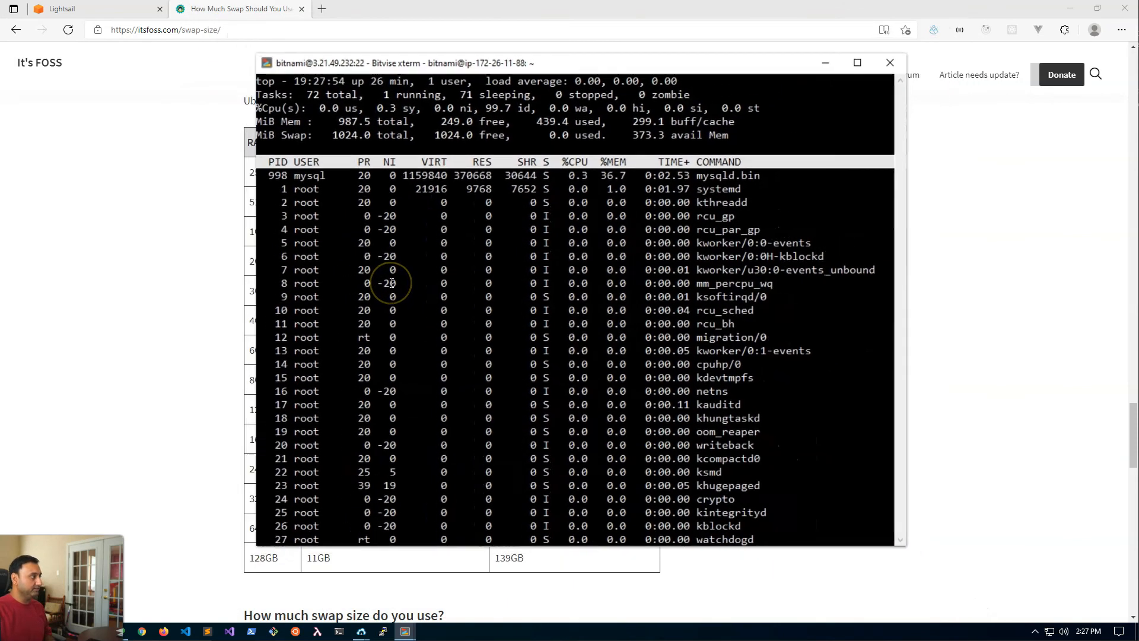
click(889, 62)
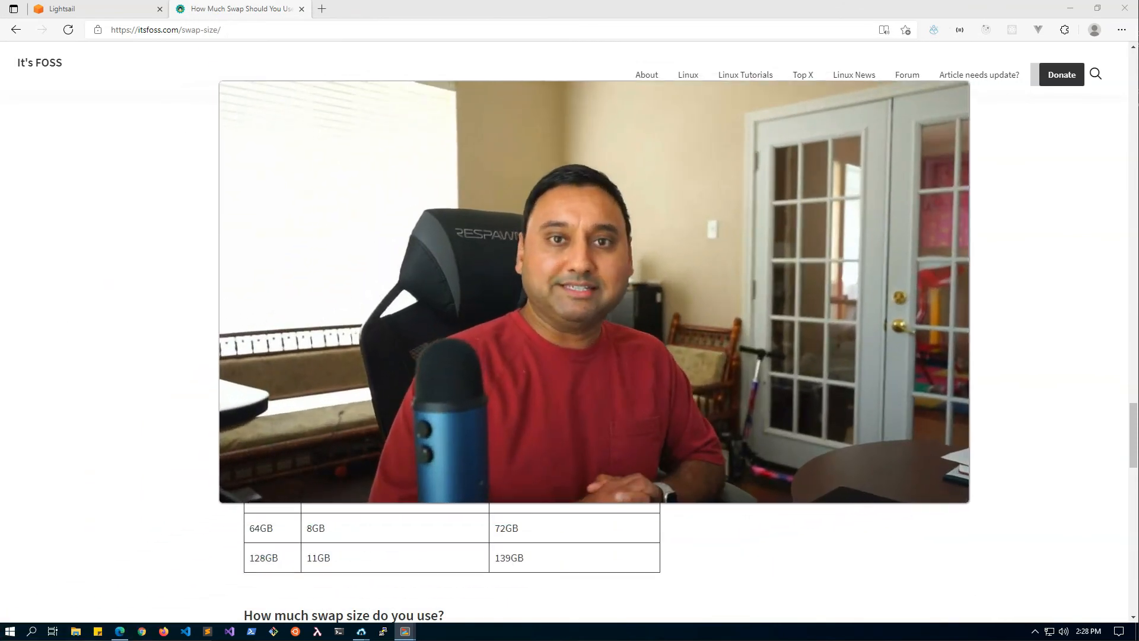